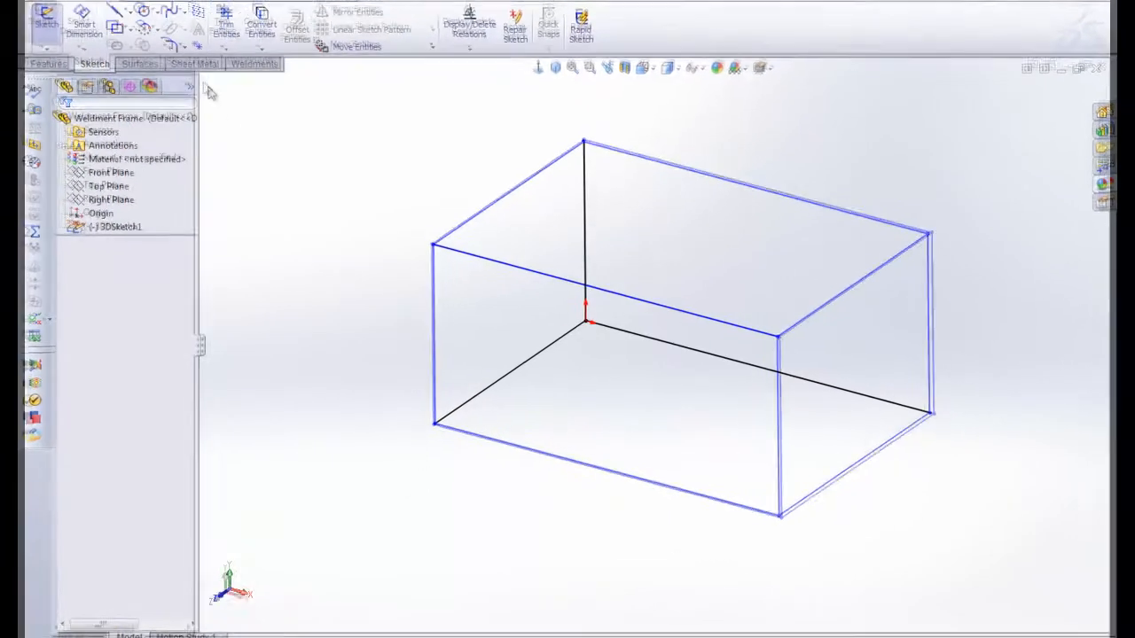
# Start a Structural Member from the Weldments tools for the box 3D sketch.
pyautogui.click(241, 52)
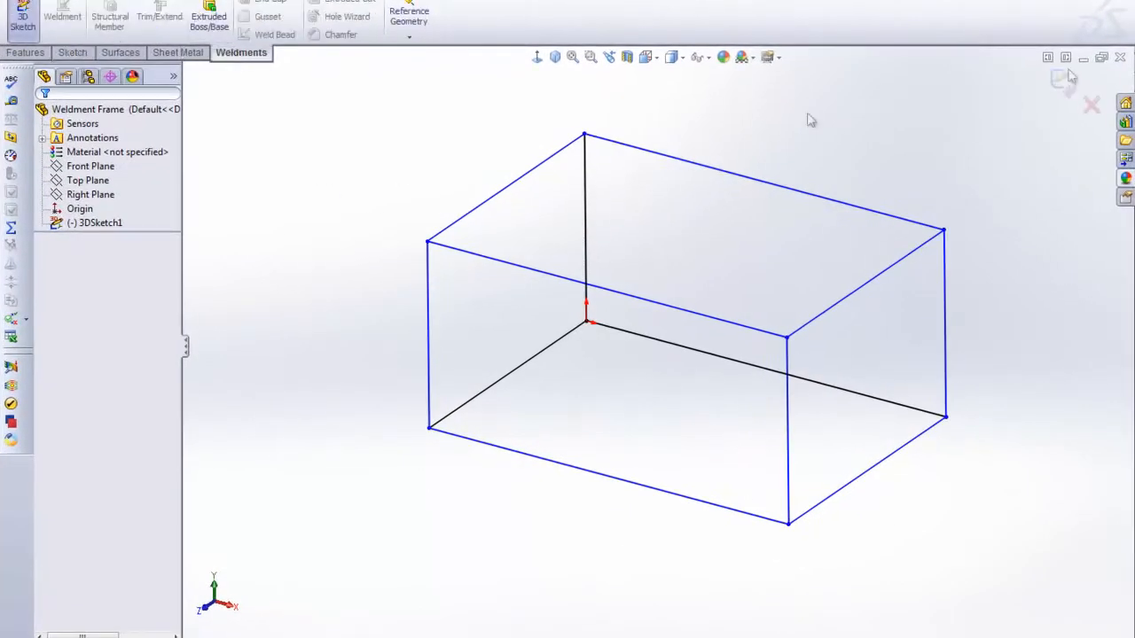
pyautogui.click(110, 18)
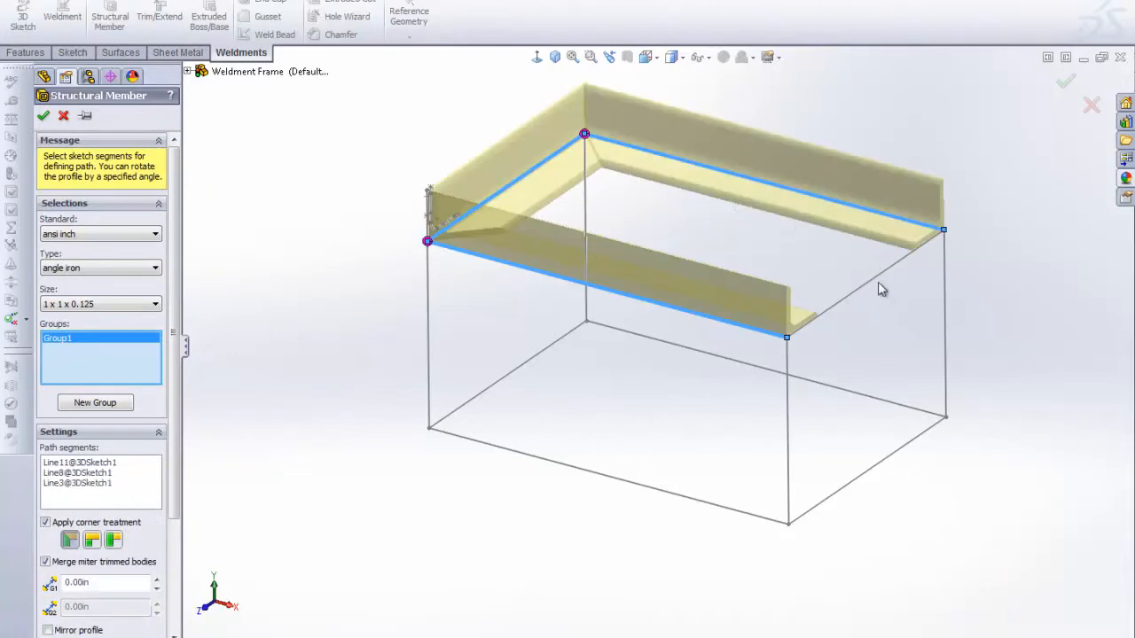
# Add the last top edge, a bottom-edge group and a vertical edge as 1 x 1 x 0.125 angle members.
pyautogui.click(865, 283)
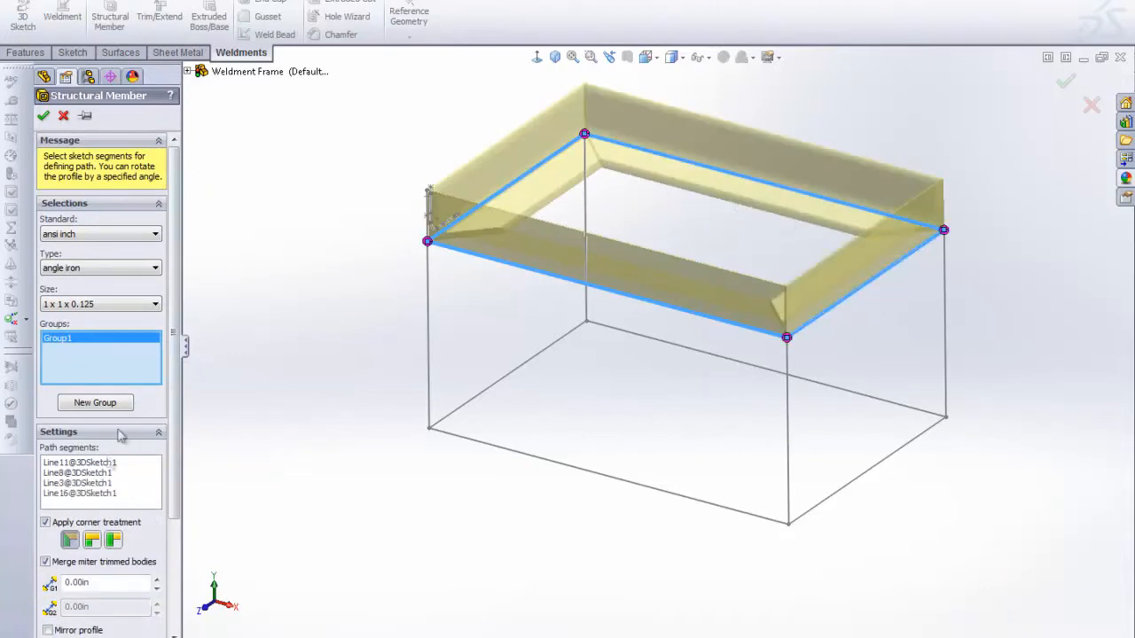
pyautogui.moveTo(450, 383)
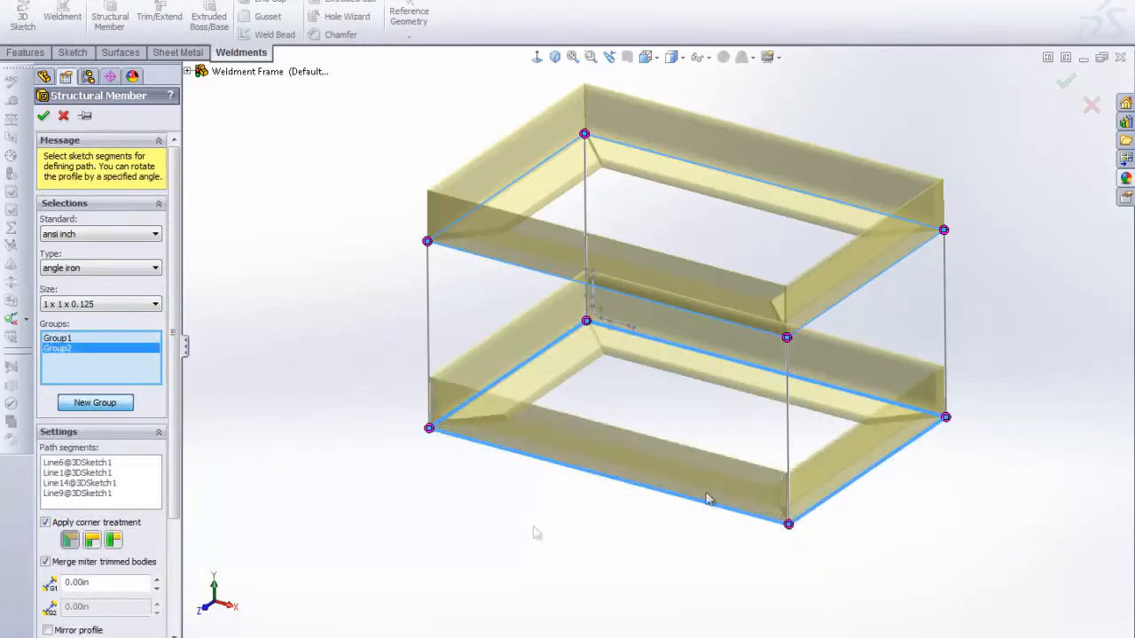
pyautogui.click(96, 402)
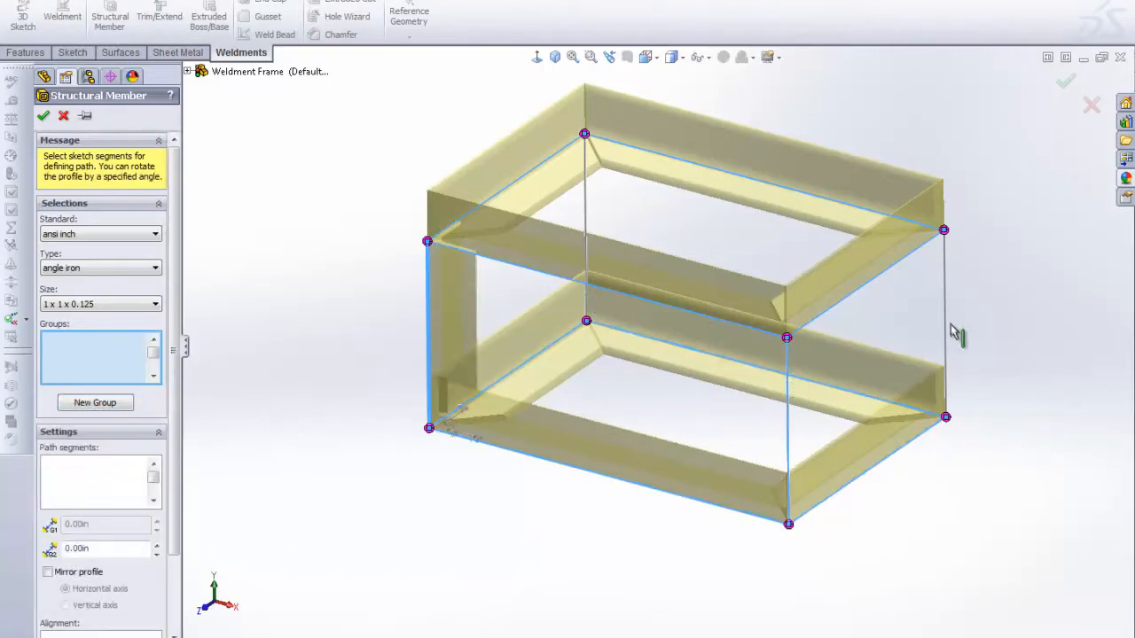
pyautogui.click(585, 204)
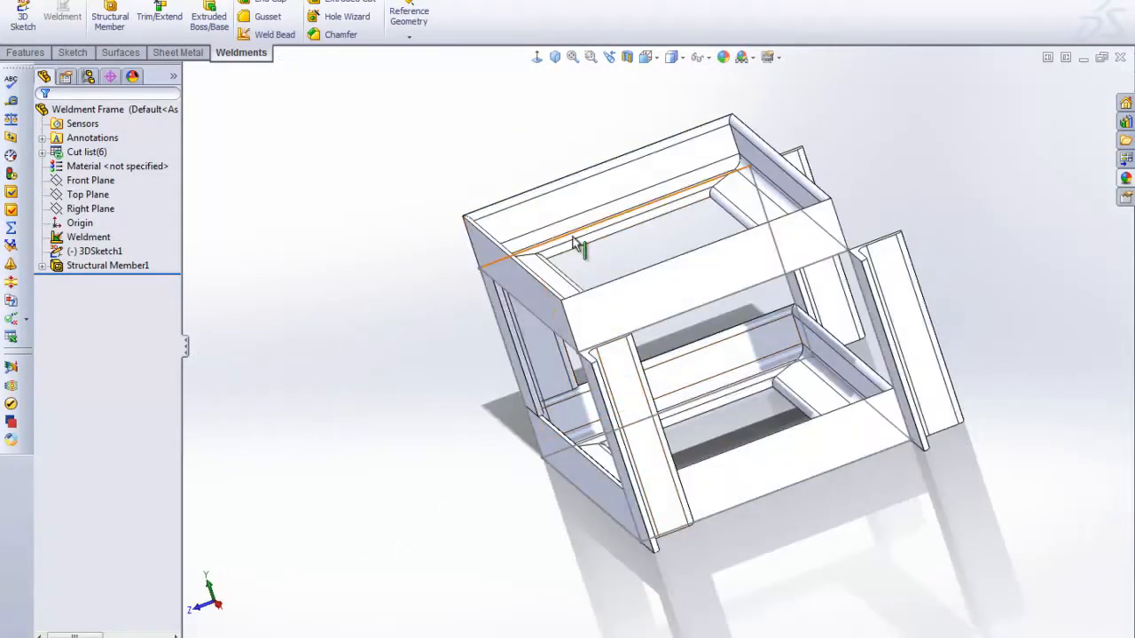
pyautogui.moveTo(576, 248); pyautogui.dragTo(532, 319)
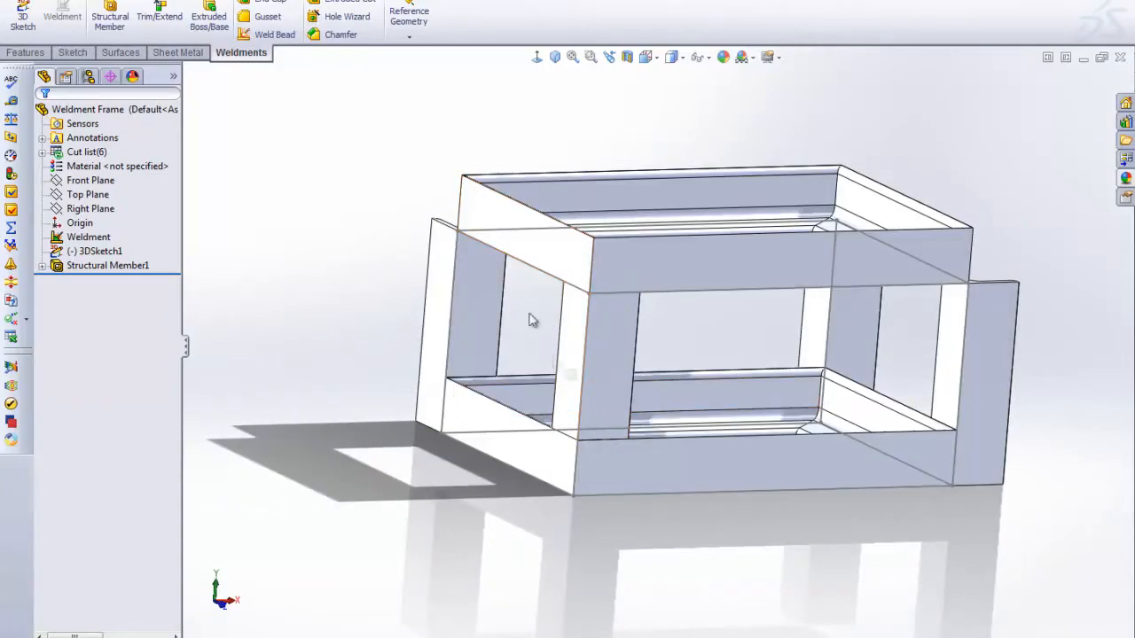
pyautogui.moveTo(532, 319); pyautogui.dragTo(567, 399)
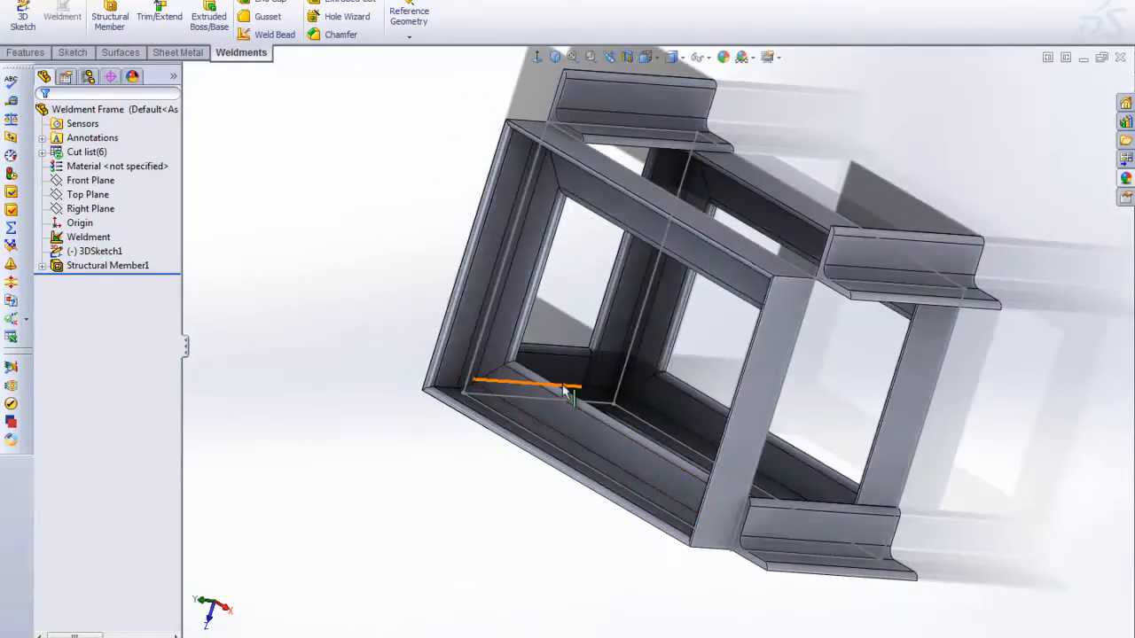
pyautogui.moveTo(567, 355); pyautogui.dragTo(399, 156)
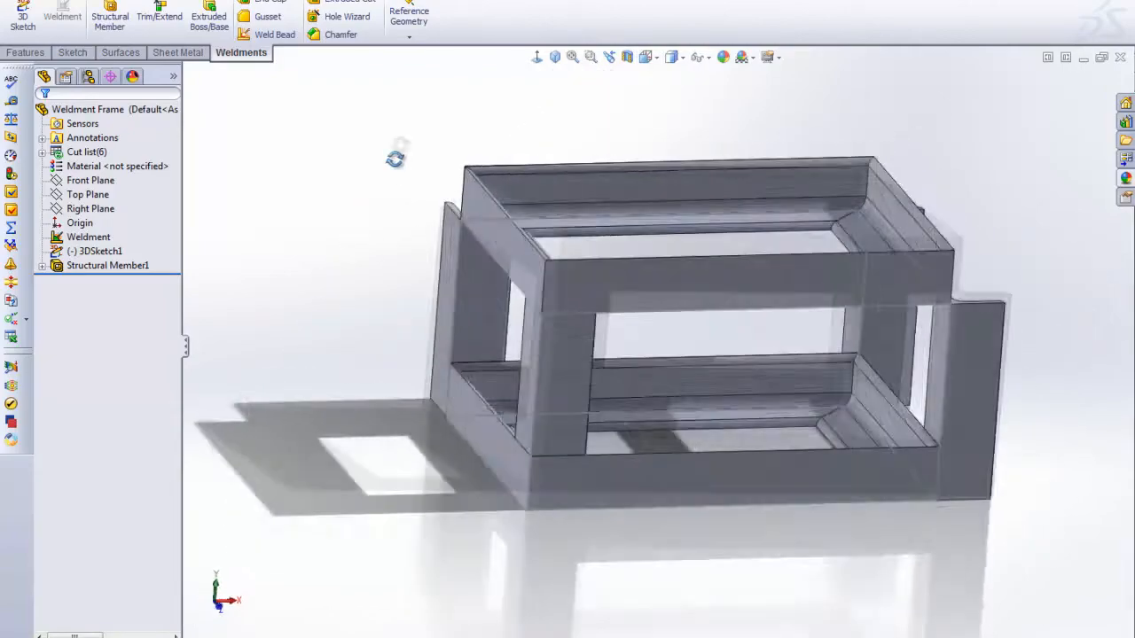
pyautogui.moveTo(393, 156); pyautogui.dragTo(355, 206)
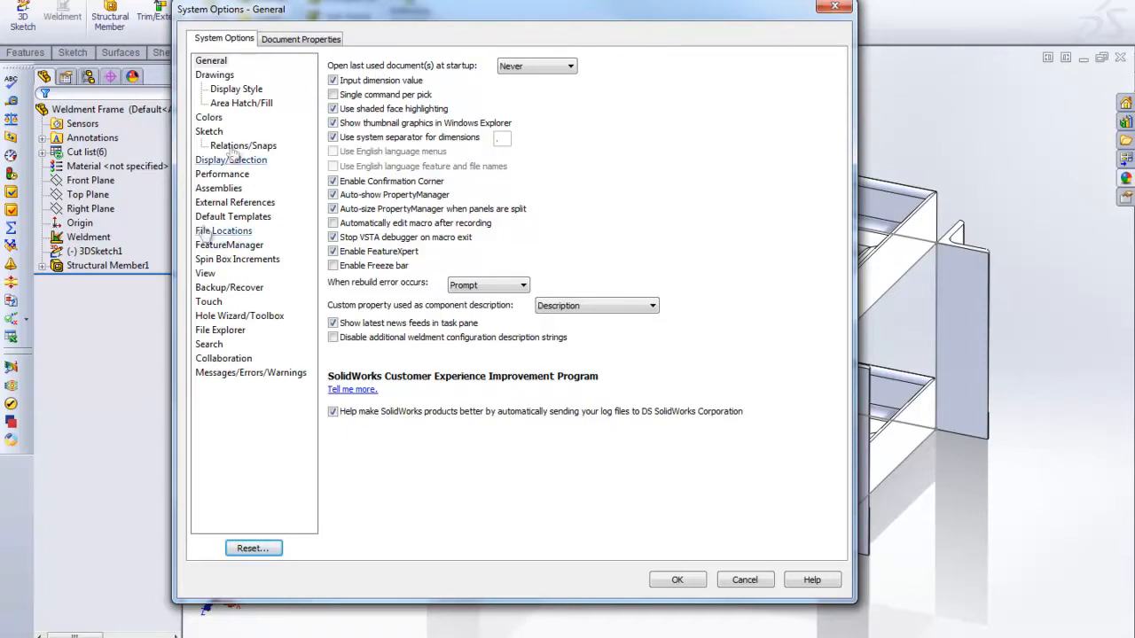
# Show the Weldment Profiles entry in File Locations and bring up a file browser.
pyautogui.click(224, 230)
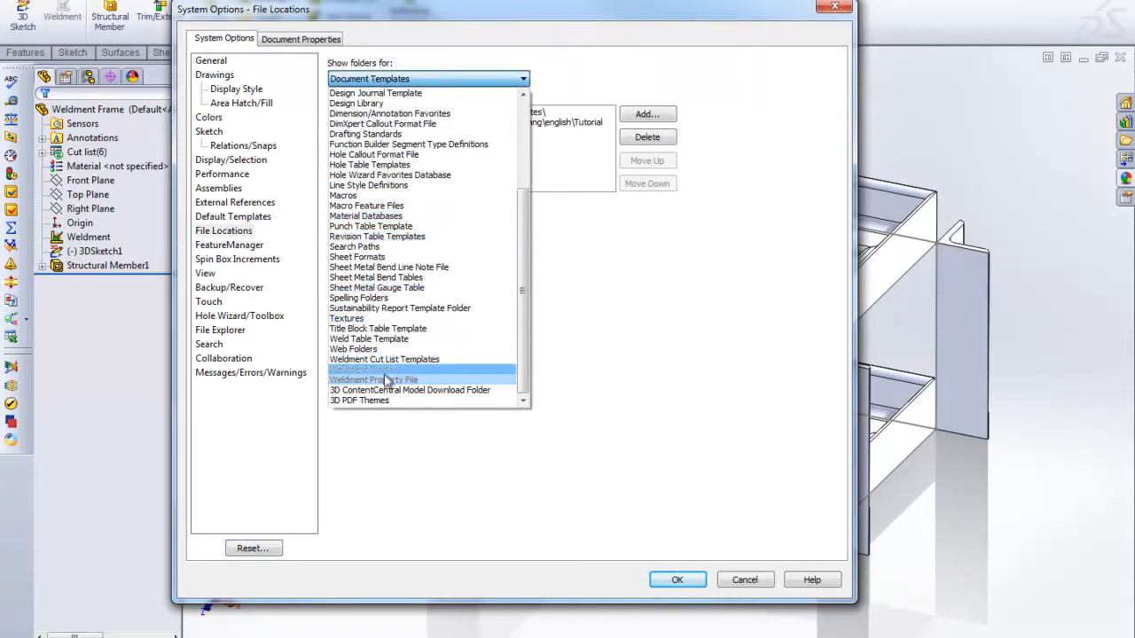
pyautogui.click(372, 371)
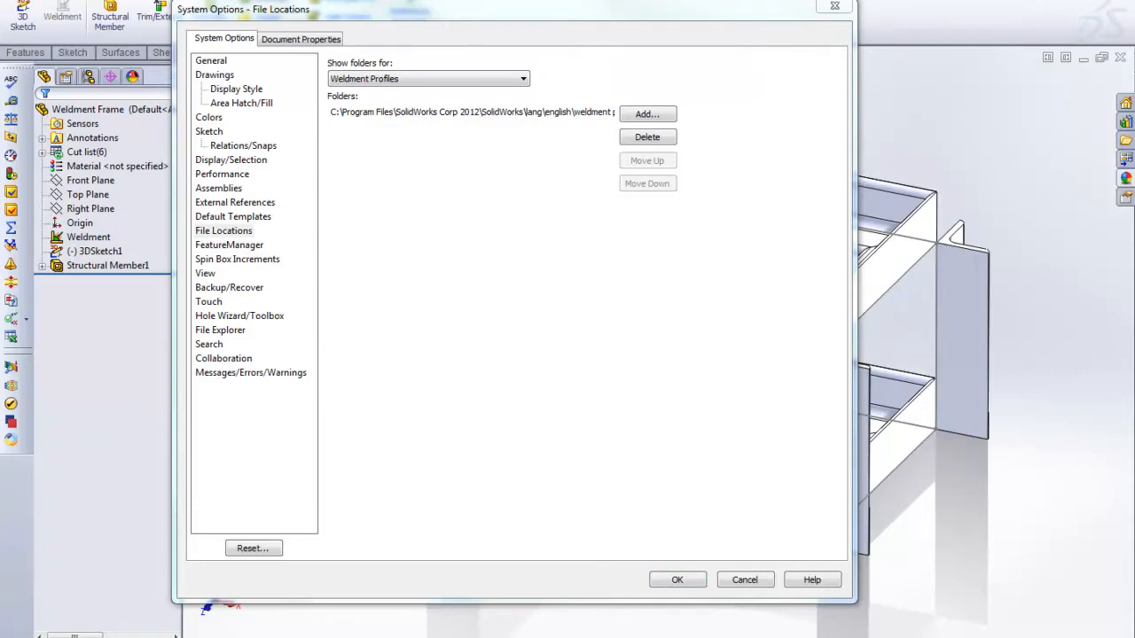
pyautogui.click(648, 113)
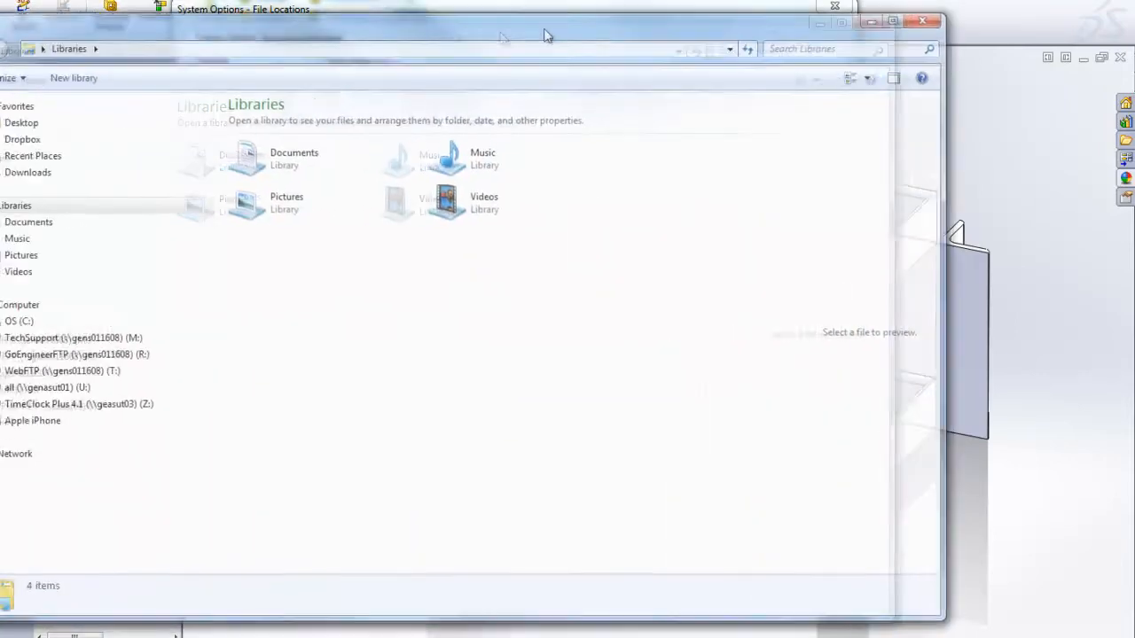
# Browse C:\Program Files\SolidWorks Corp 2012\SolidWorks\lang\english\weldment profiles.
pyautogui.click(117, 305)
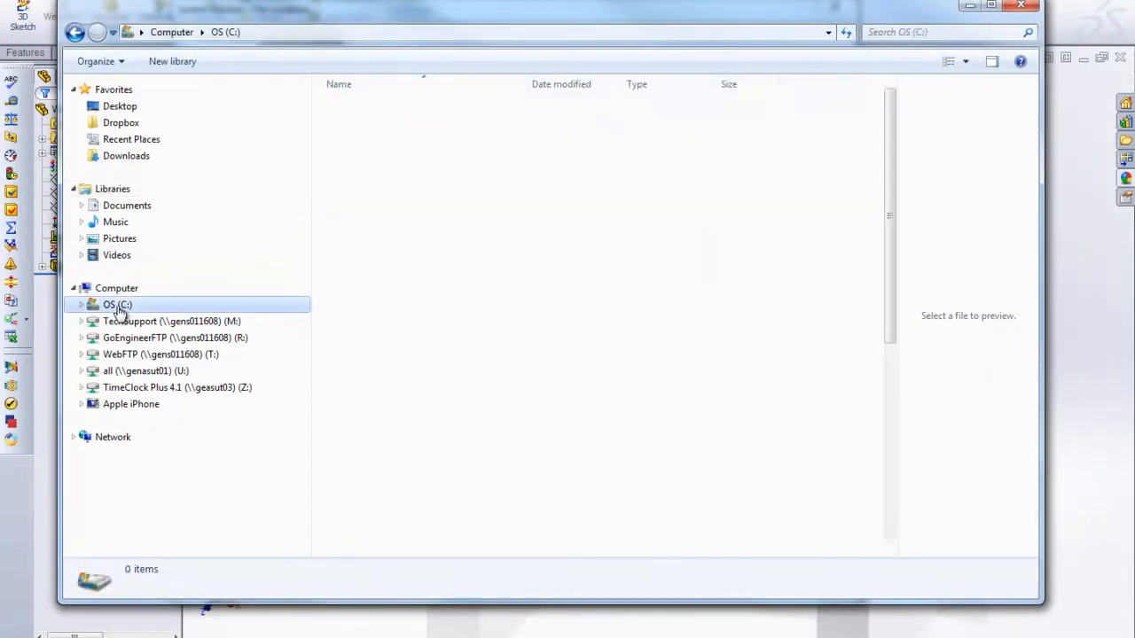
pyautogui.doubleClick(117, 305)
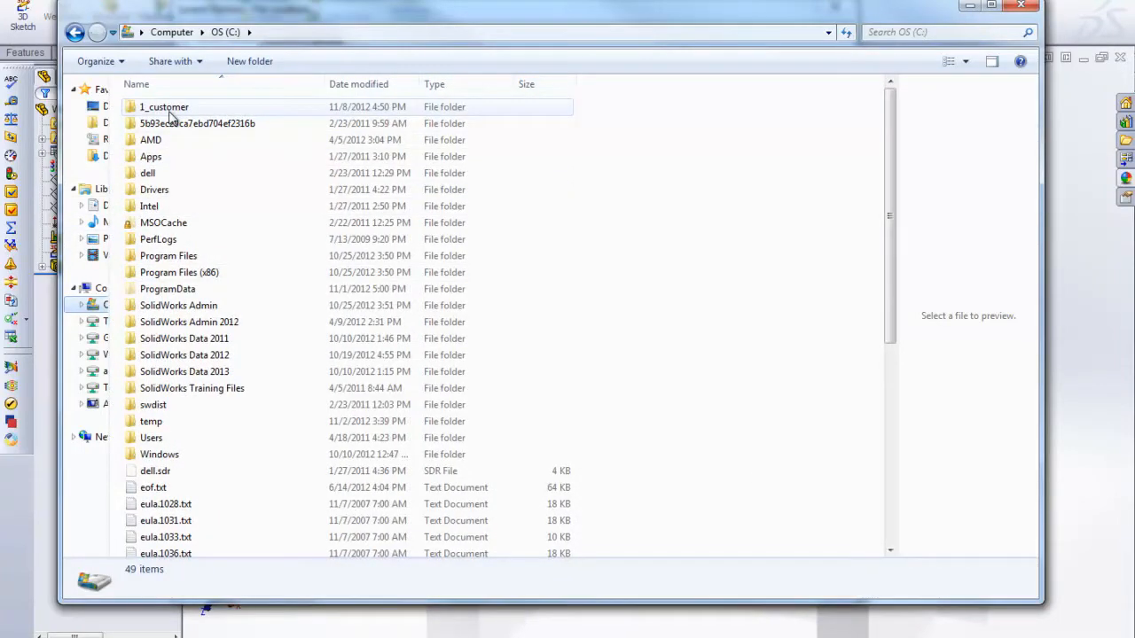
pyautogui.doubleClick(167, 256)
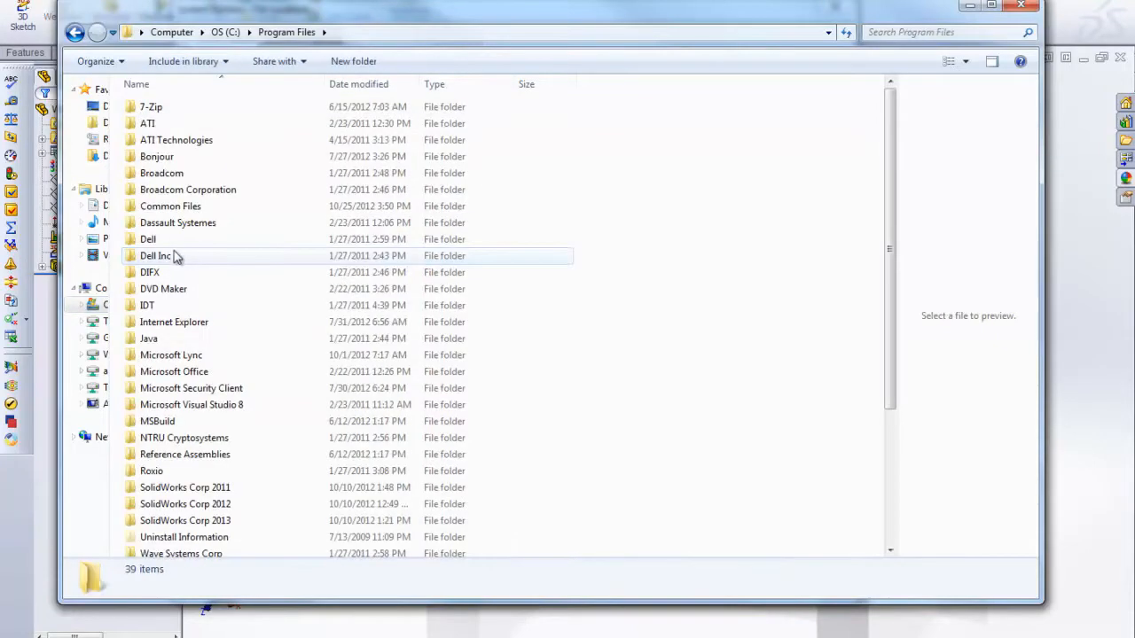
pyautogui.doubleClick(184, 503)
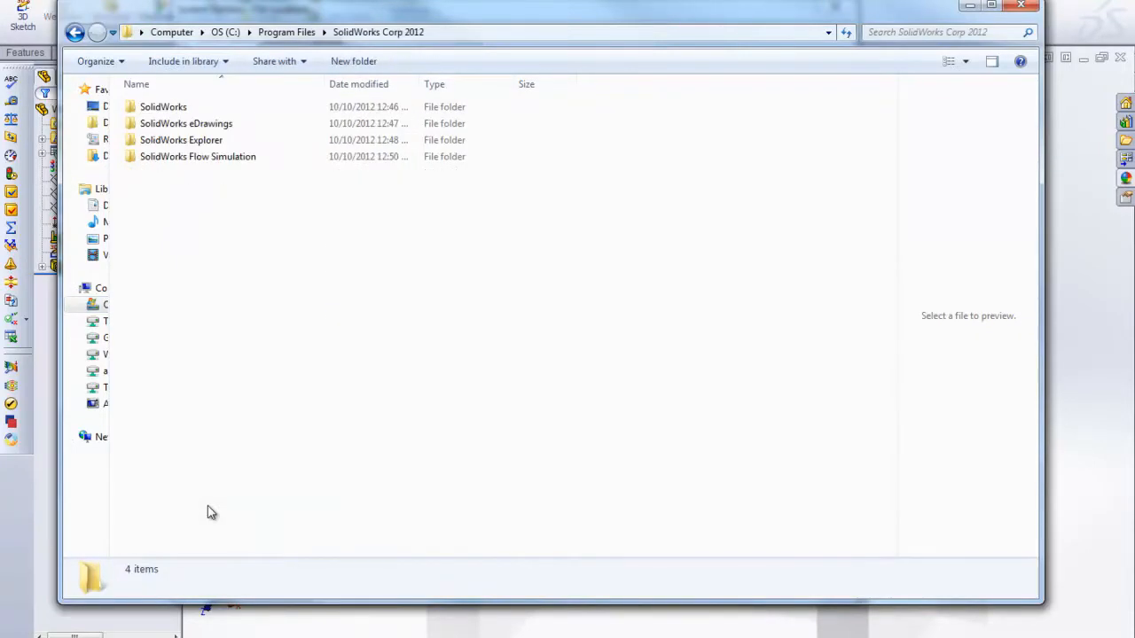
pyautogui.click(163, 106)
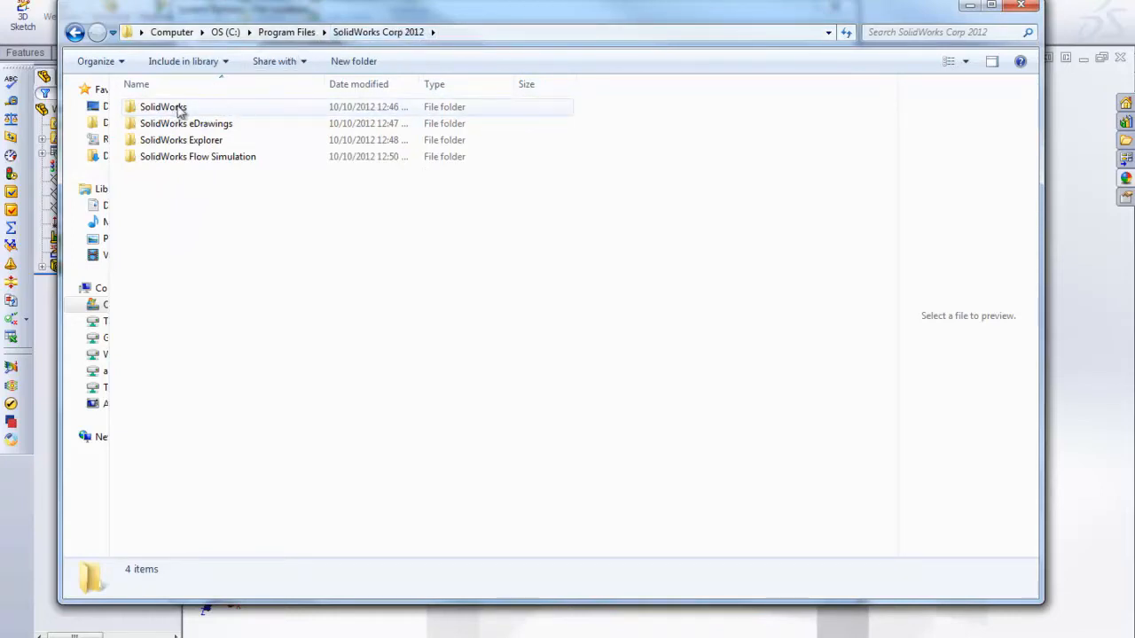
pyautogui.click(164, 106)
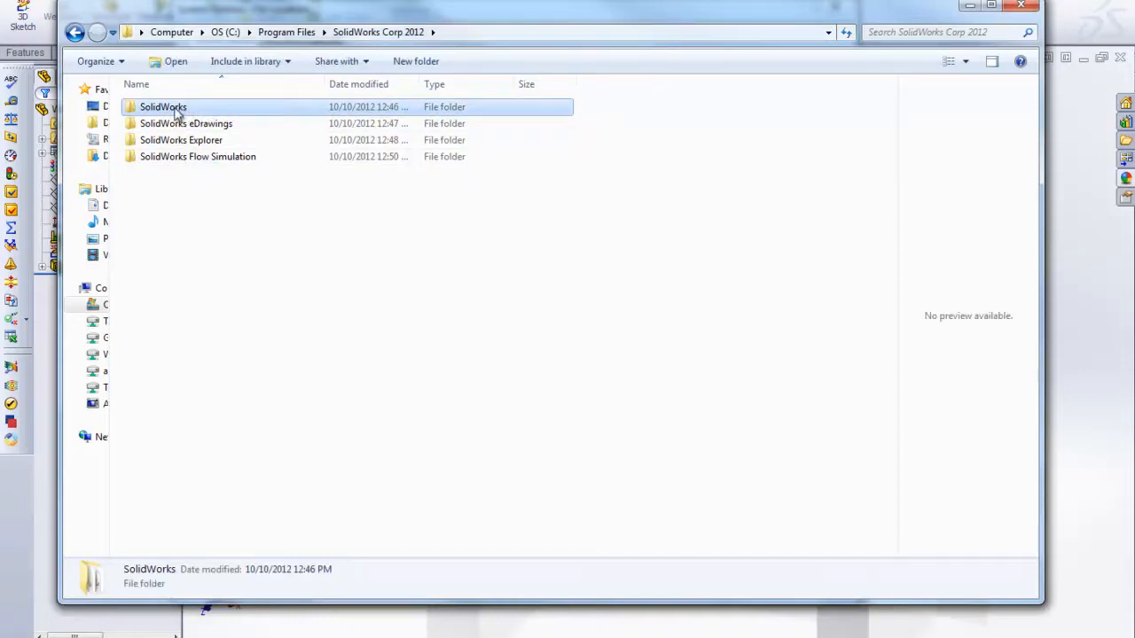
pyautogui.doubleClick(163, 107)
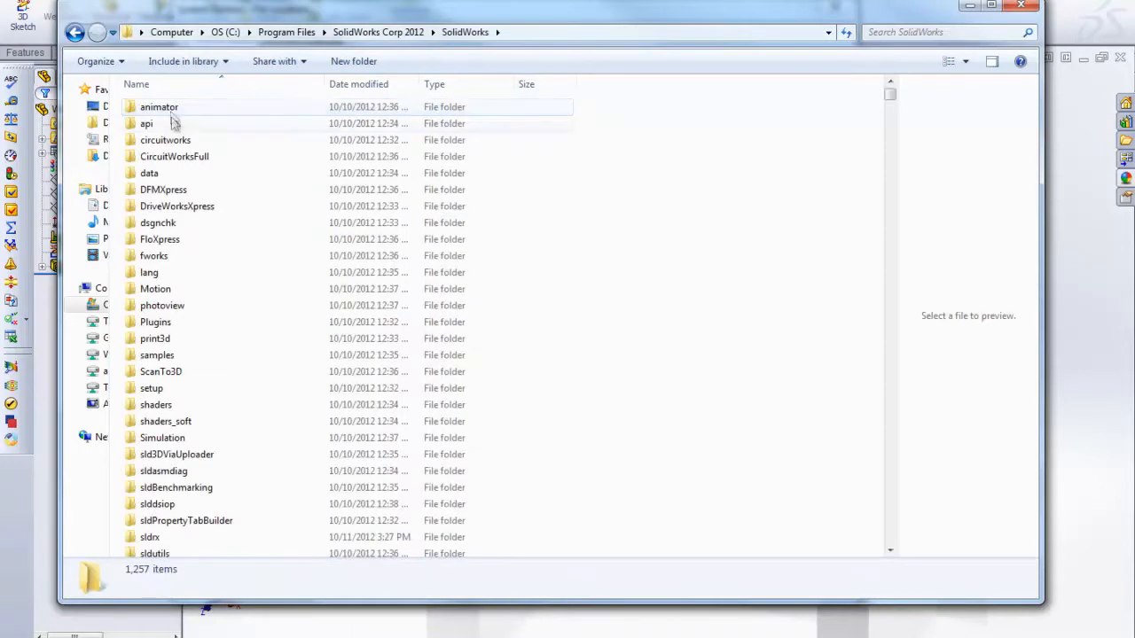
pyautogui.click(149, 273)
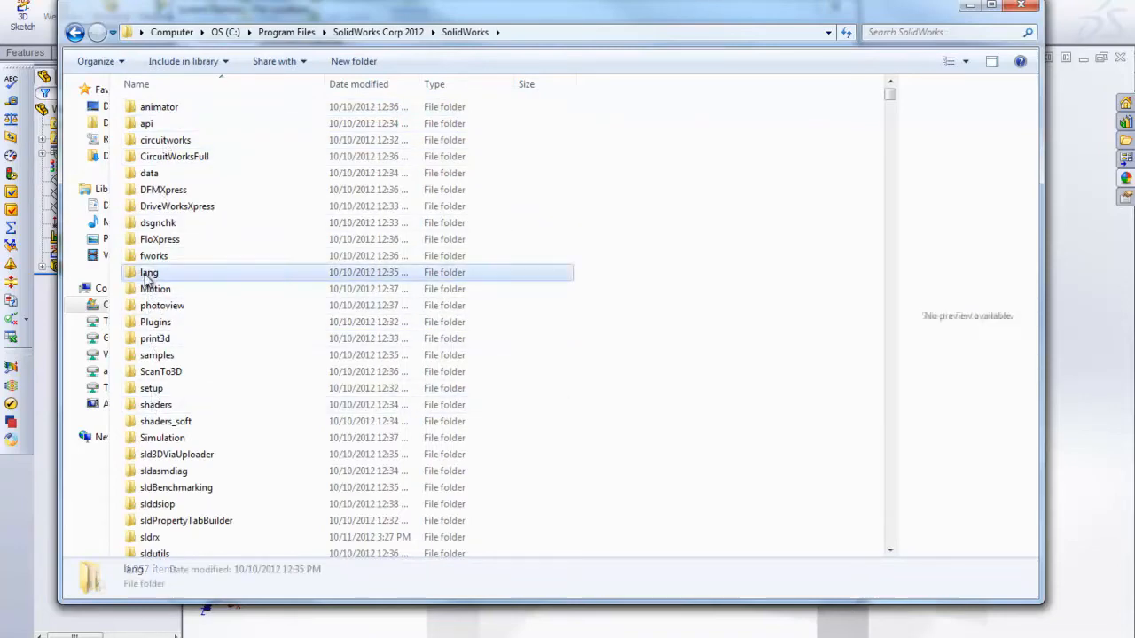
pyautogui.doubleClick(149, 273)
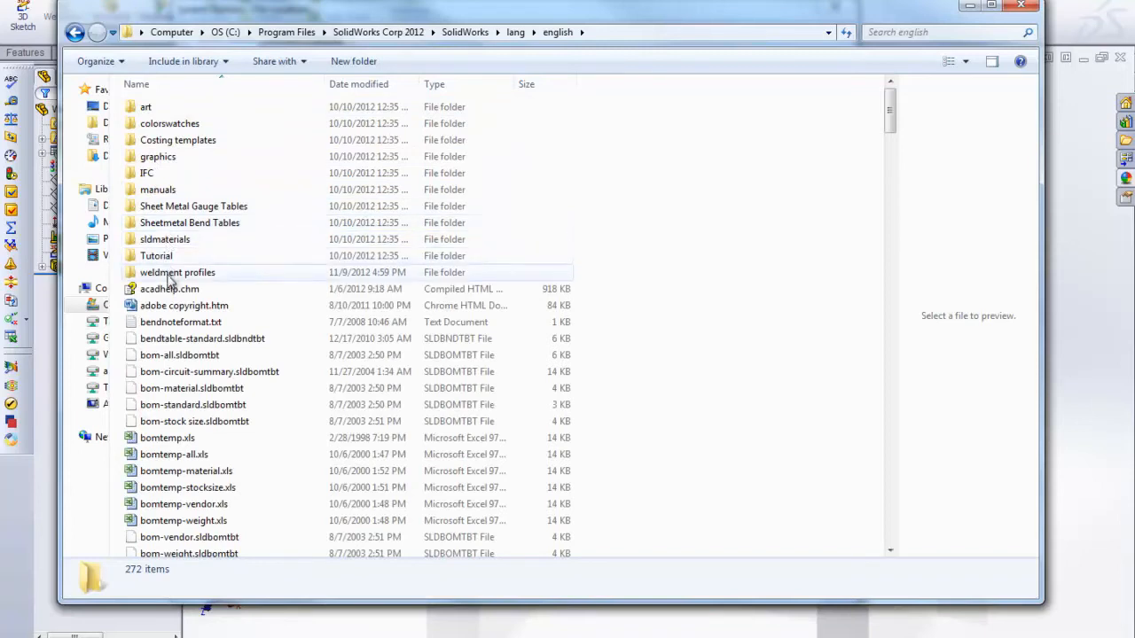
pyautogui.doubleClick(177, 273)
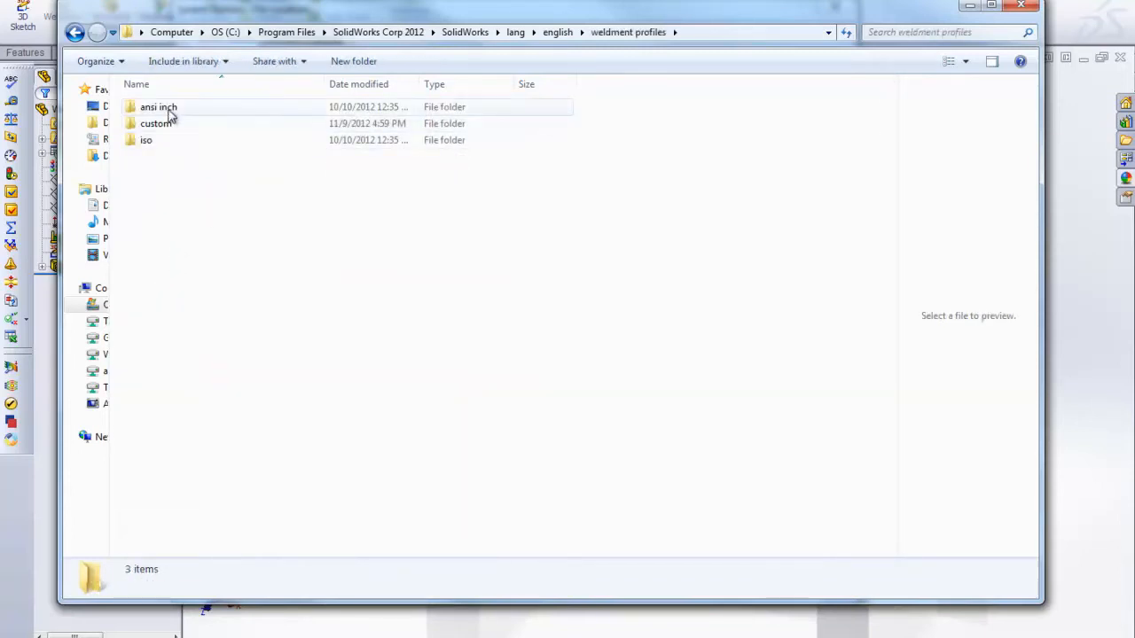
# Delete the old custom folder and select the 1 x 1 x 0.125 profile in ansi inch angle iron.
pyautogui.click(145, 140)
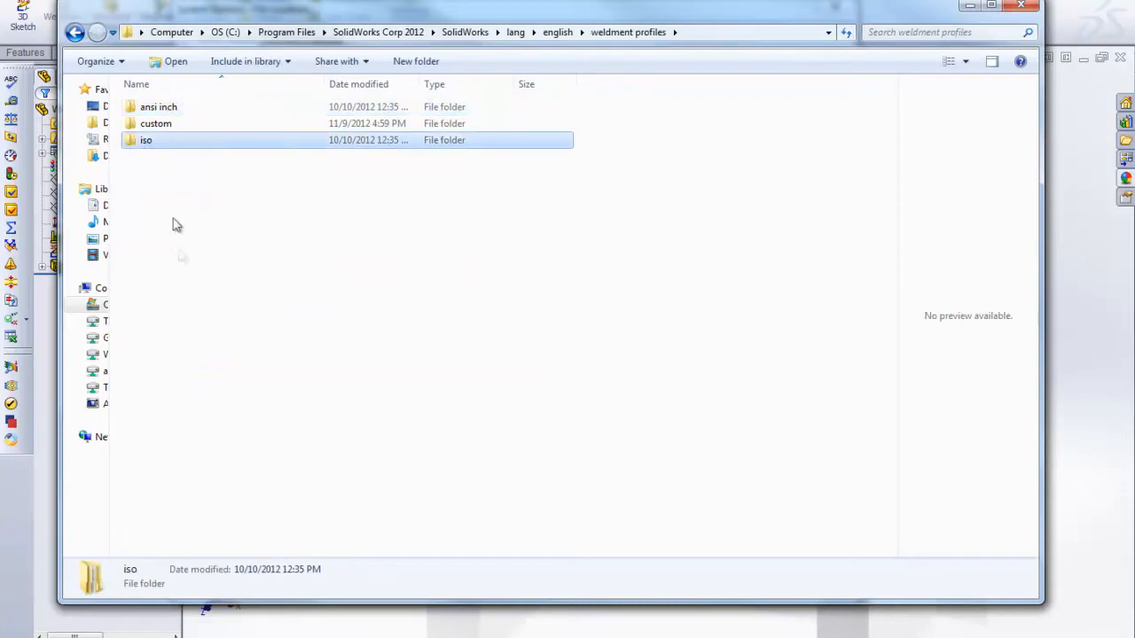
pyautogui.click(156, 124)
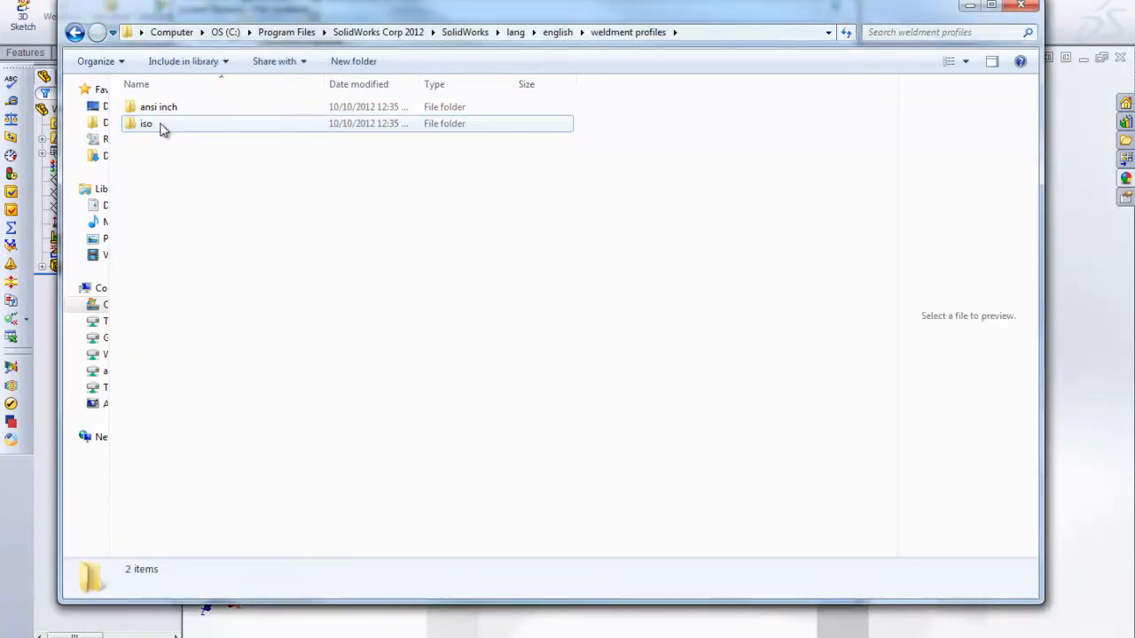
pyautogui.moveTo(199, 234)
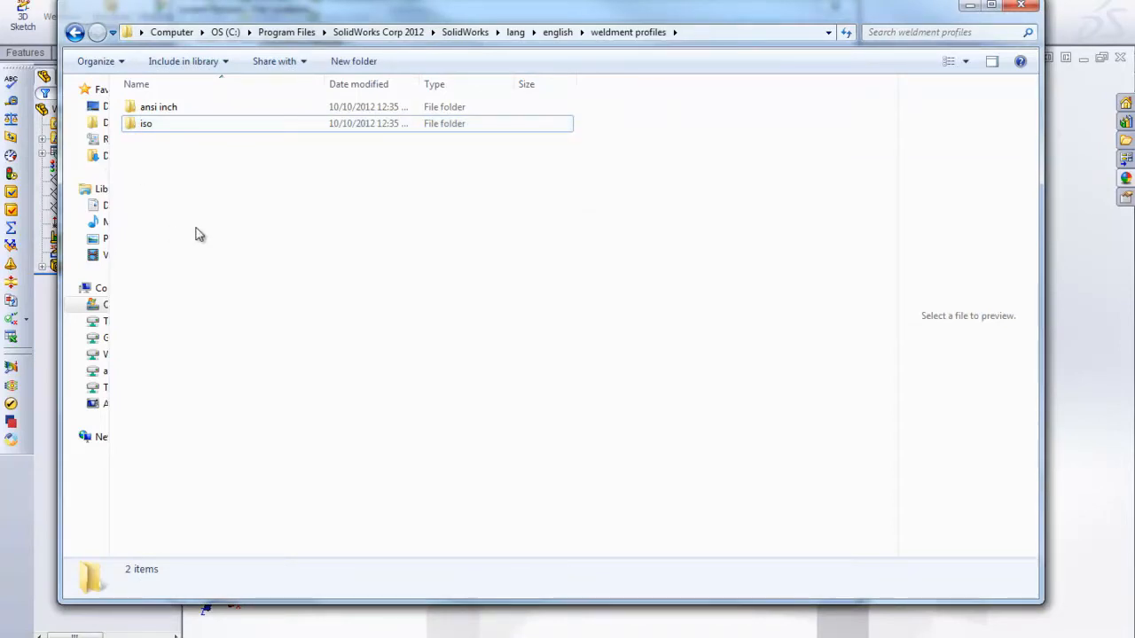
pyautogui.moveTo(178, 107)
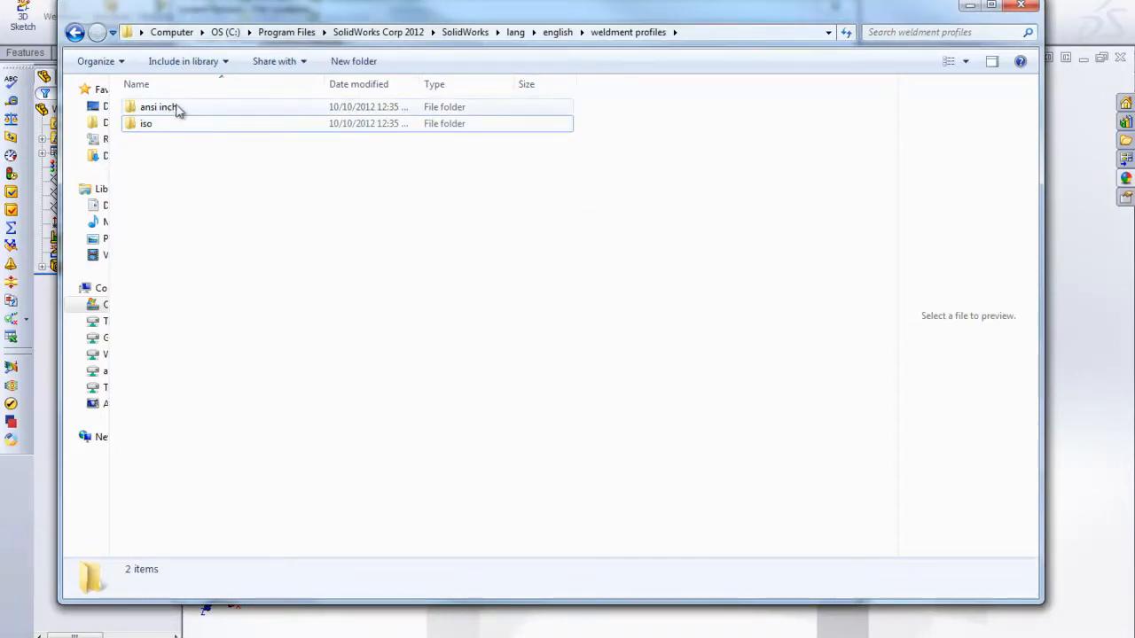
pyautogui.doubleClick(157, 107)
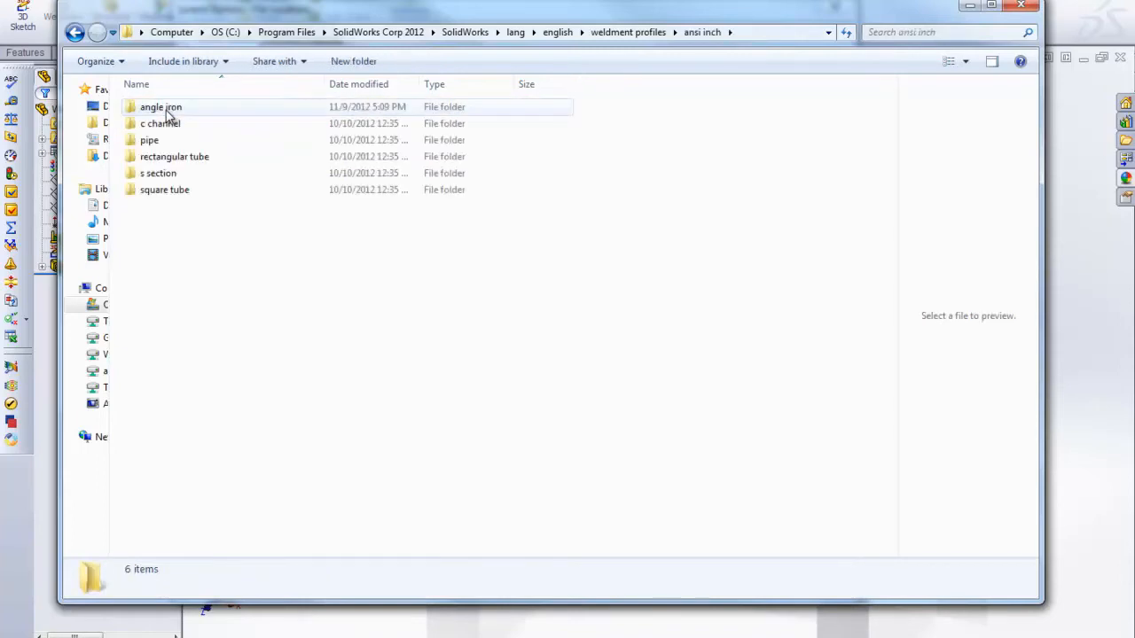
pyautogui.doubleClick(159, 107)
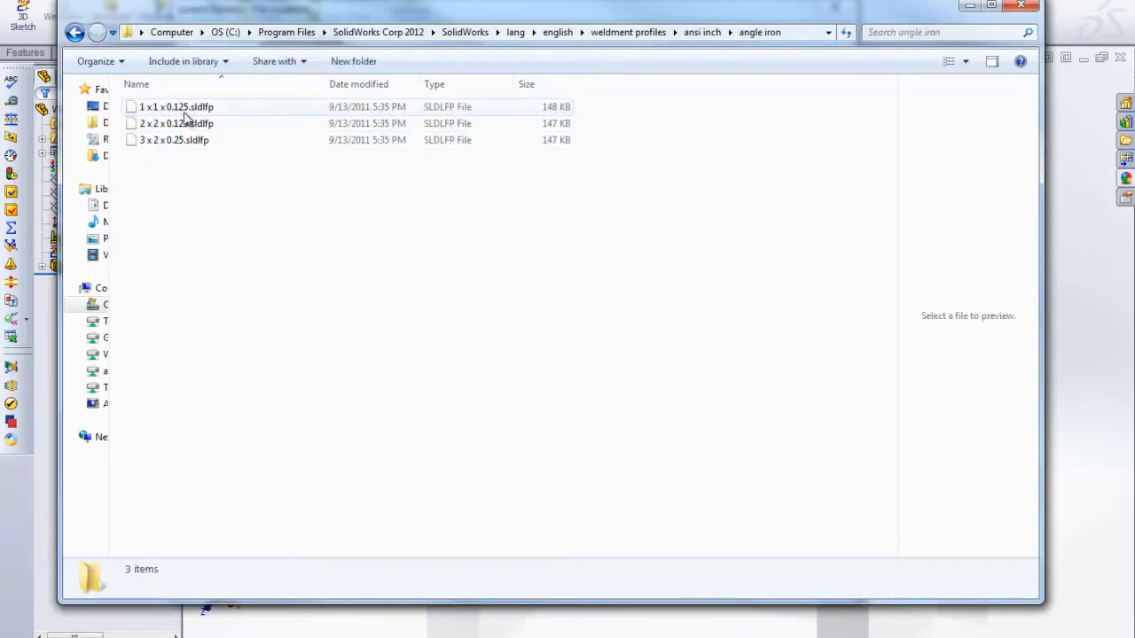
pyautogui.moveTo(176, 106)
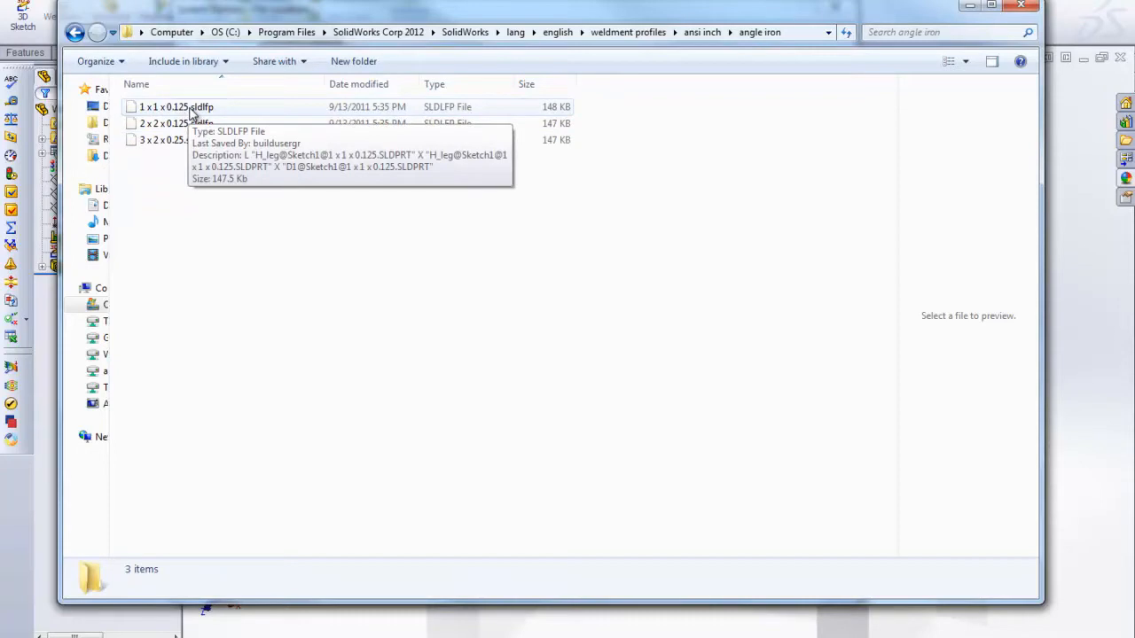
pyautogui.click(175, 106)
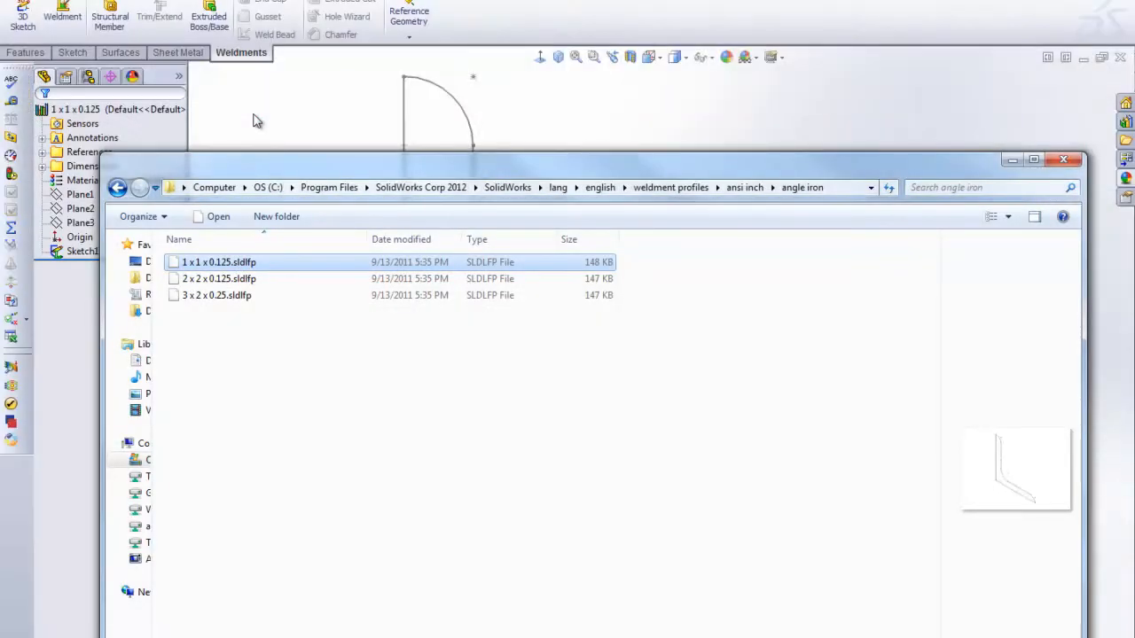
# Open 1 x 1 x 0.125.sldlfp in SolidWorks and edit its L-shaped Sketch1.
pyautogui.doubleClick(218, 262)
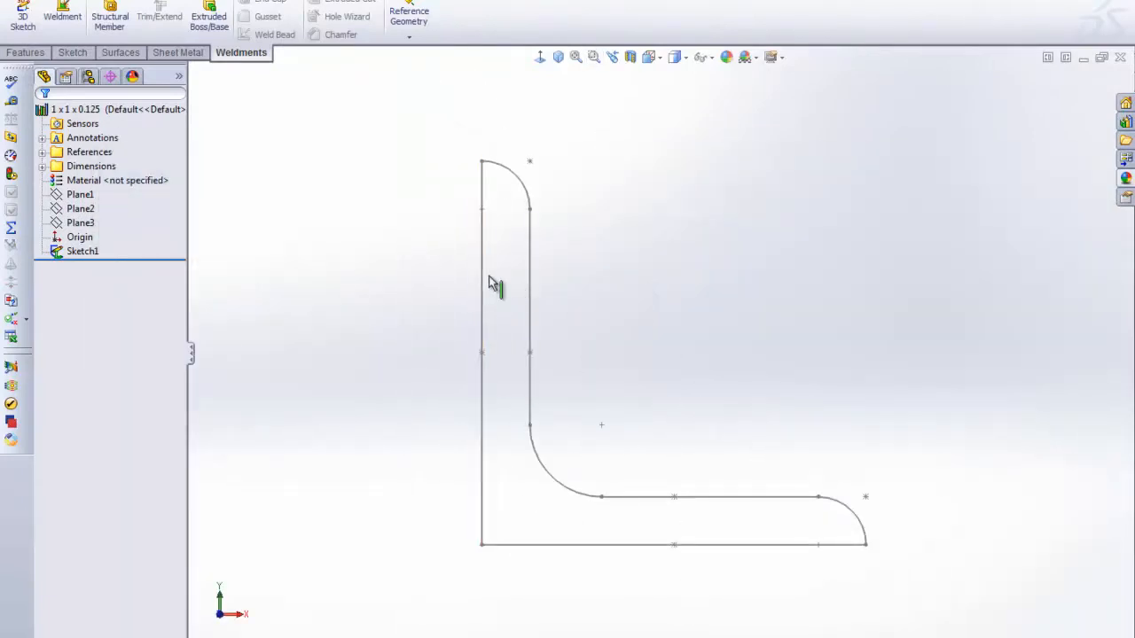
pyautogui.click(81, 252)
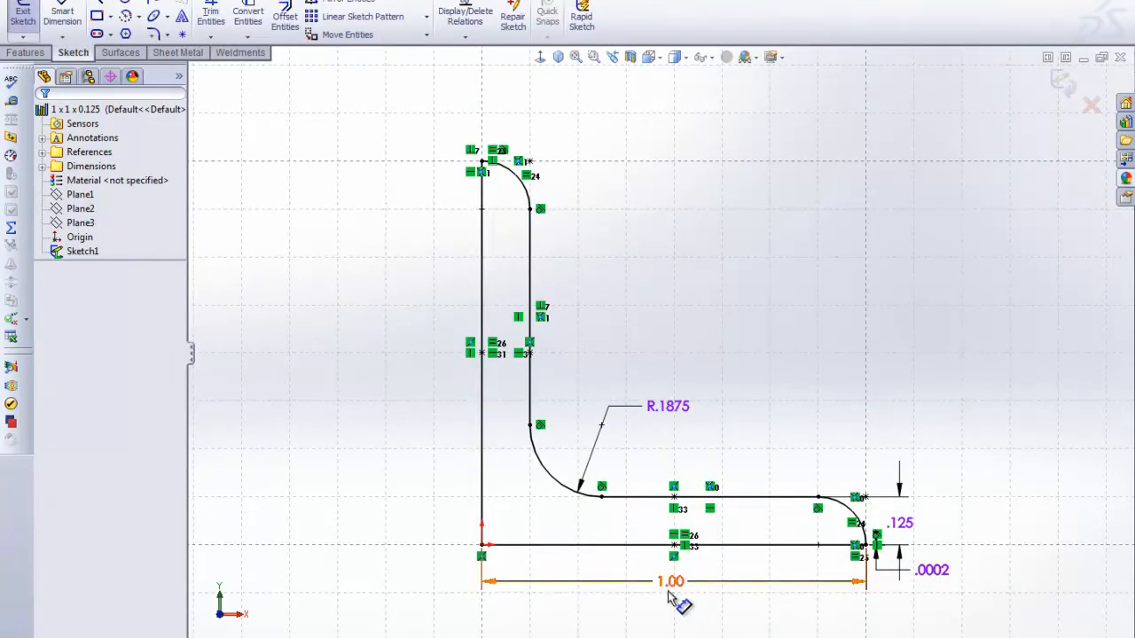
# Resize the angle sketch to 0.5 legs, 0.1 fillet radius and 0.0625 thickness, then exit the sketch.
pyautogui.doubleClick(670, 581)
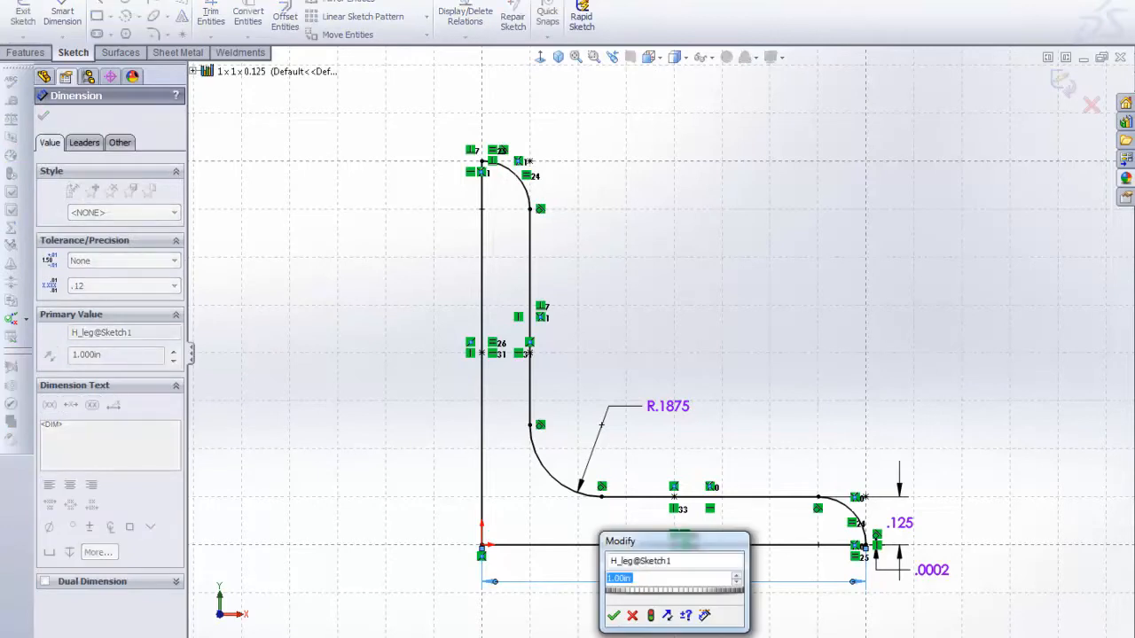
pyautogui.write('.5')
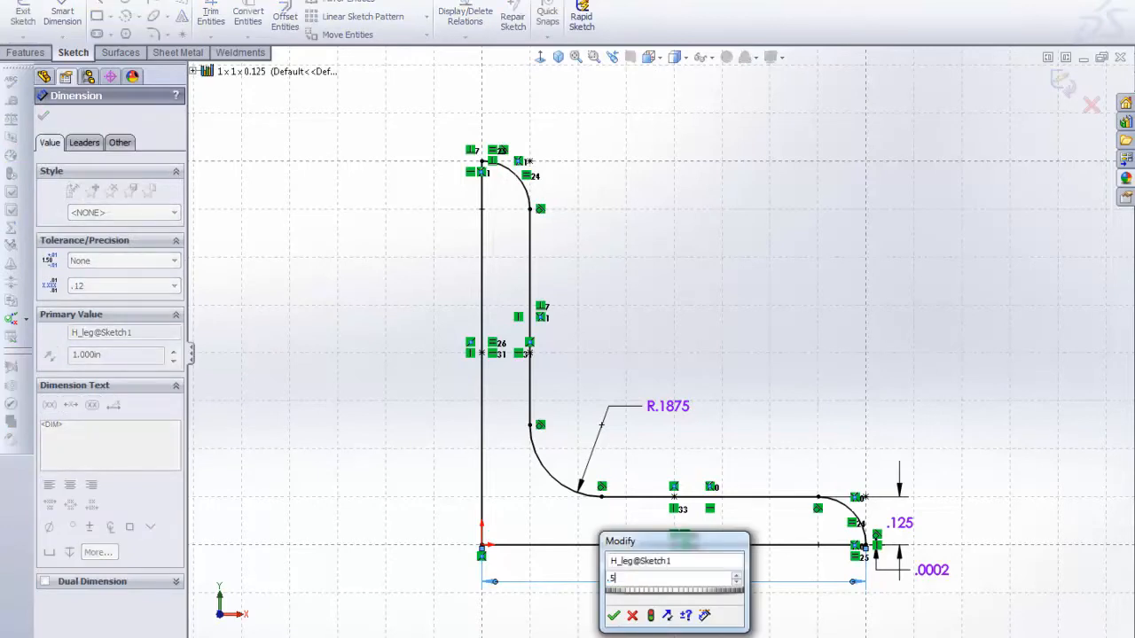
pyautogui.click(613, 616)
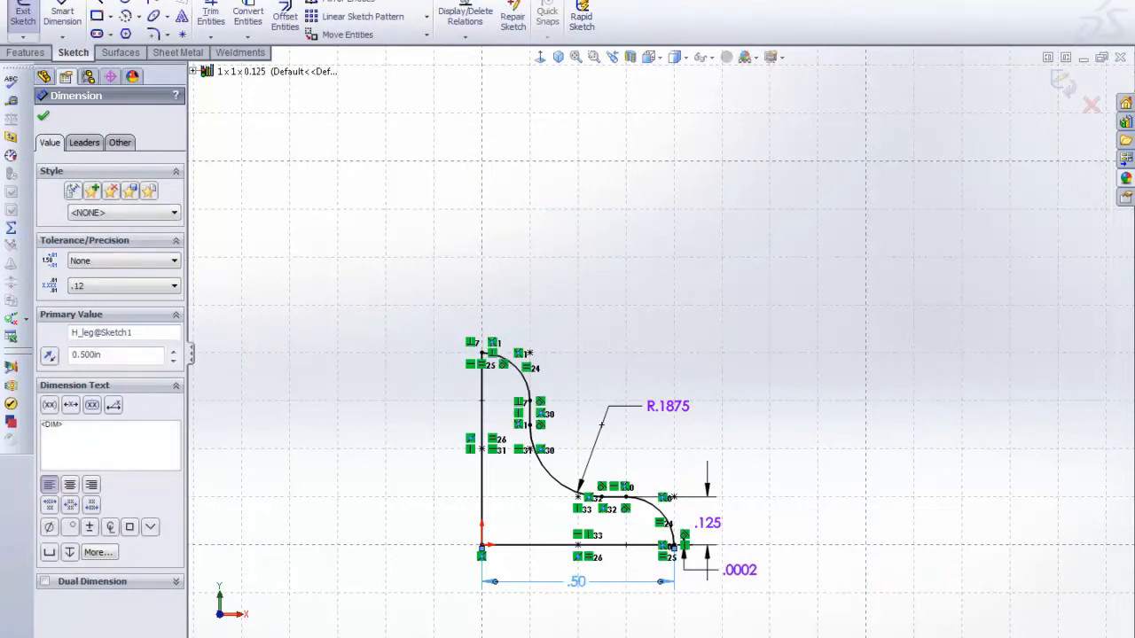
pyautogui.moveTo(674, 411)
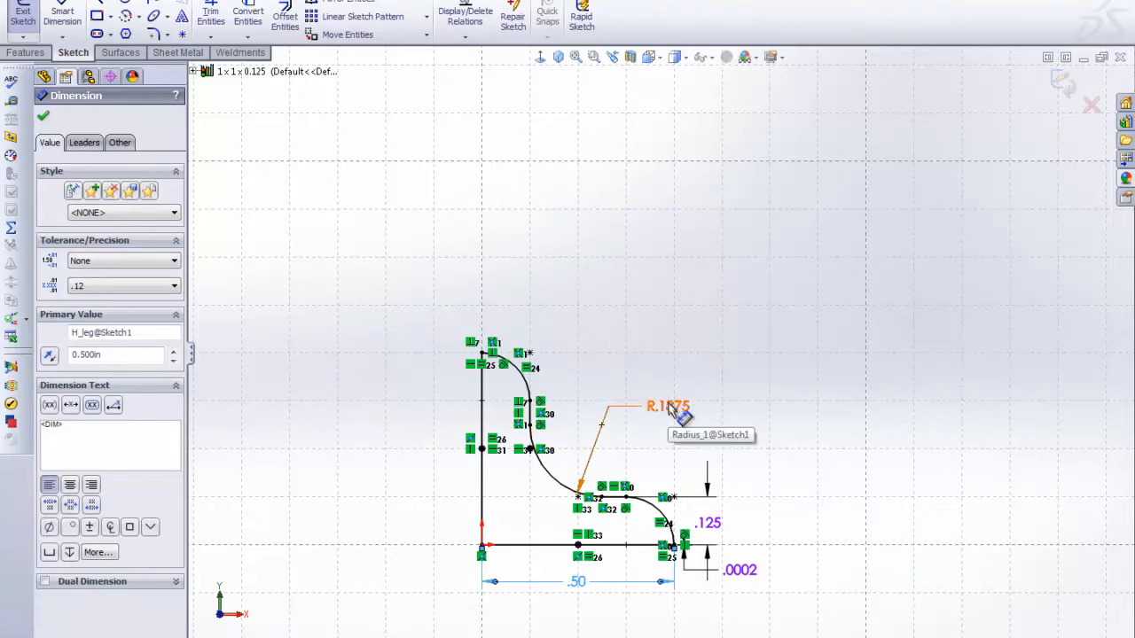
pyautogui.doubleClick(667, 406)
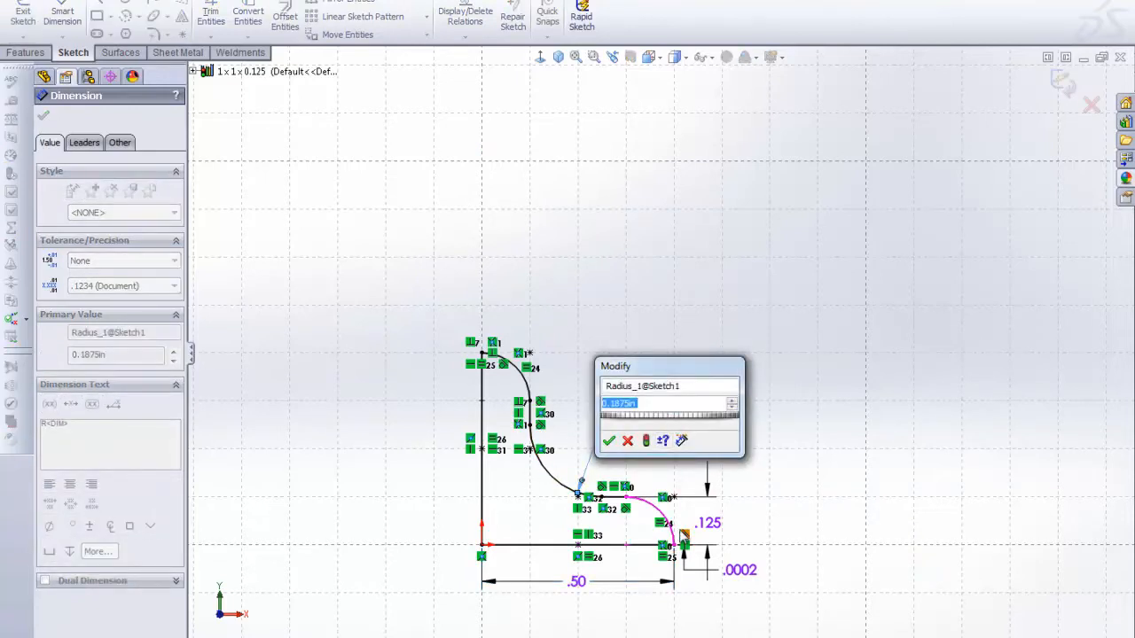
pyautogui.click(610, 439)
pyautogui.write('.062')
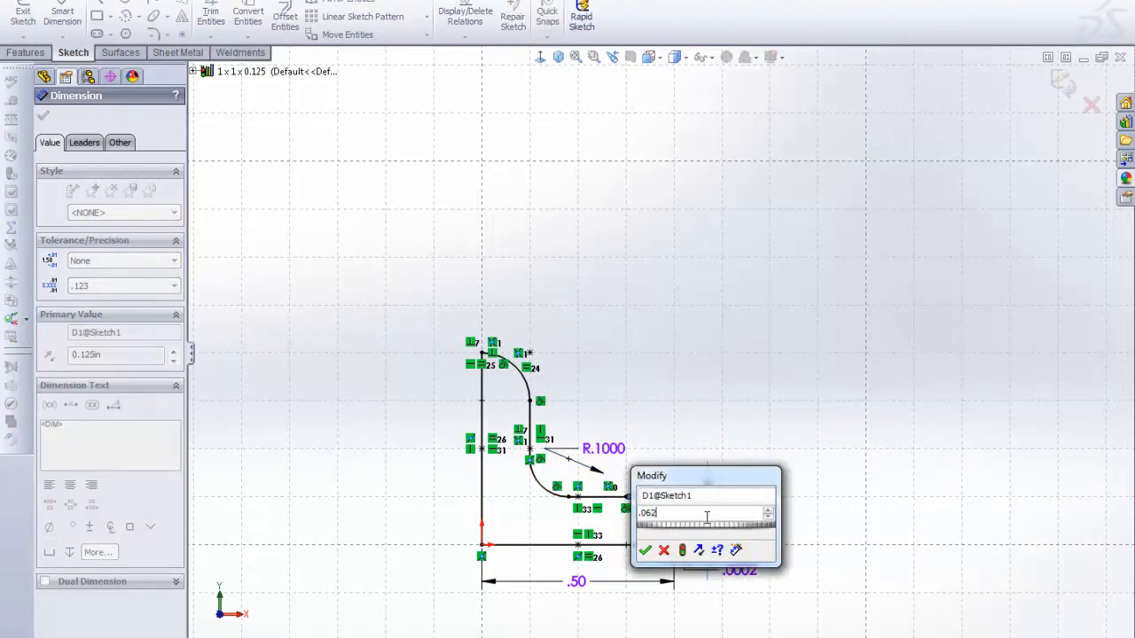
pyautogui.click(645, 550)
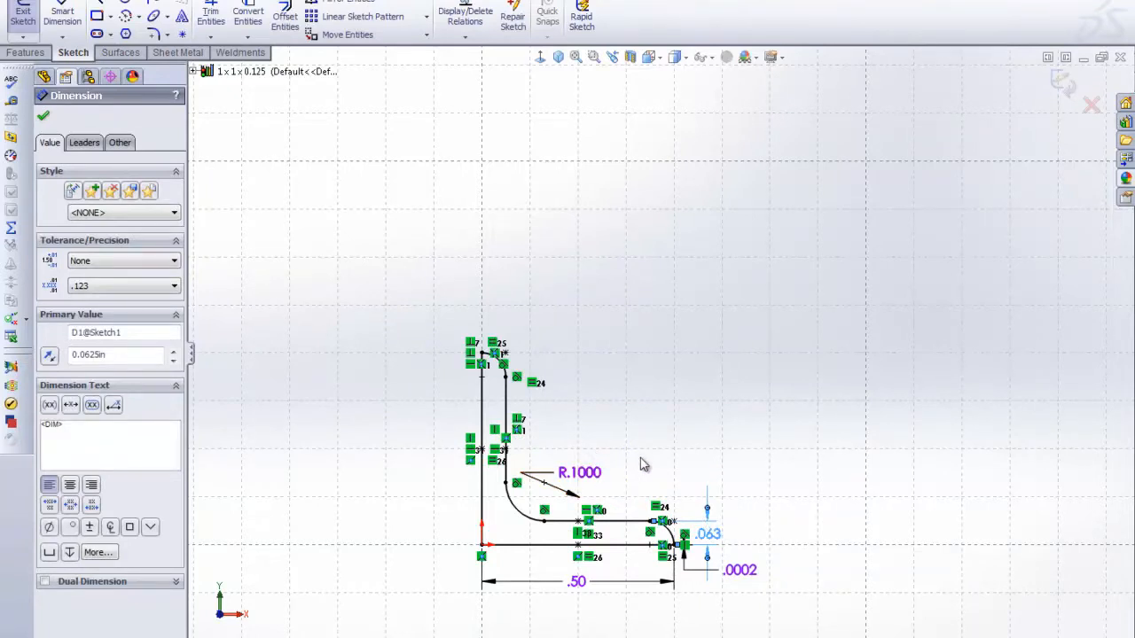
pyautogui.click(43, 116)
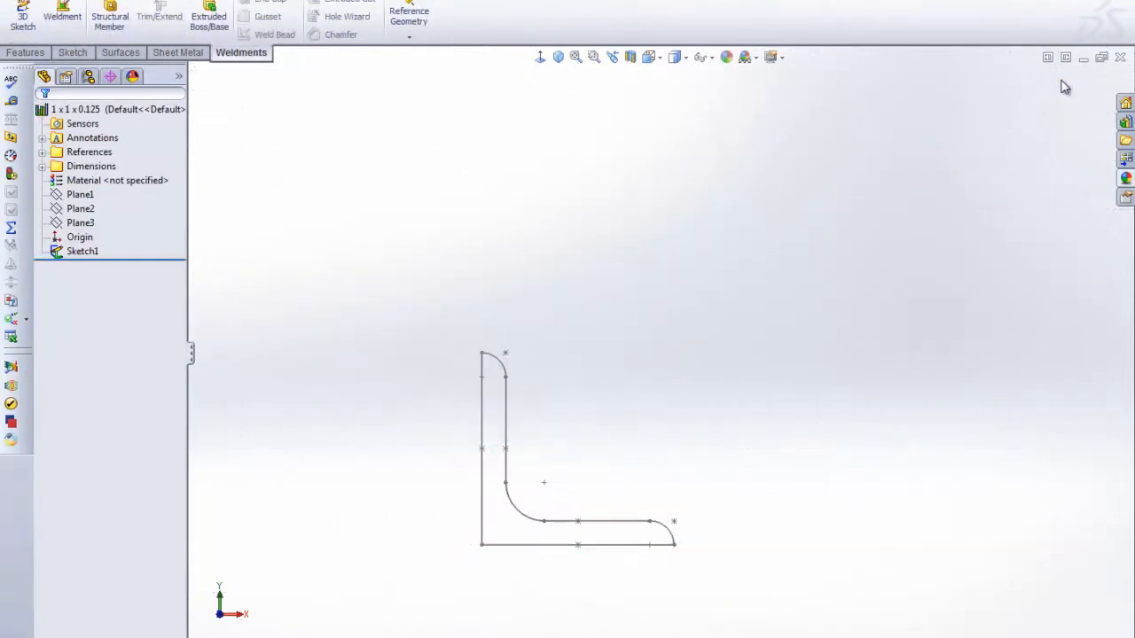
# In Save As, create a Custom folder with an angle irons subfolder under weldment profiles.
pyautogui.click(18, 7)
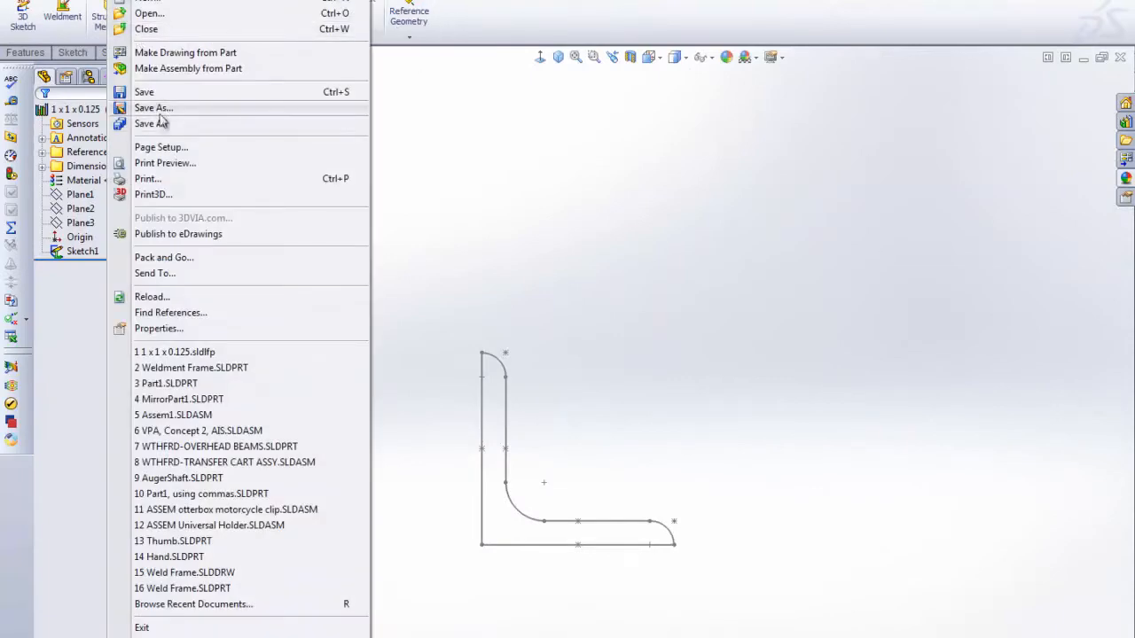
pyautogui.click(153, 109)
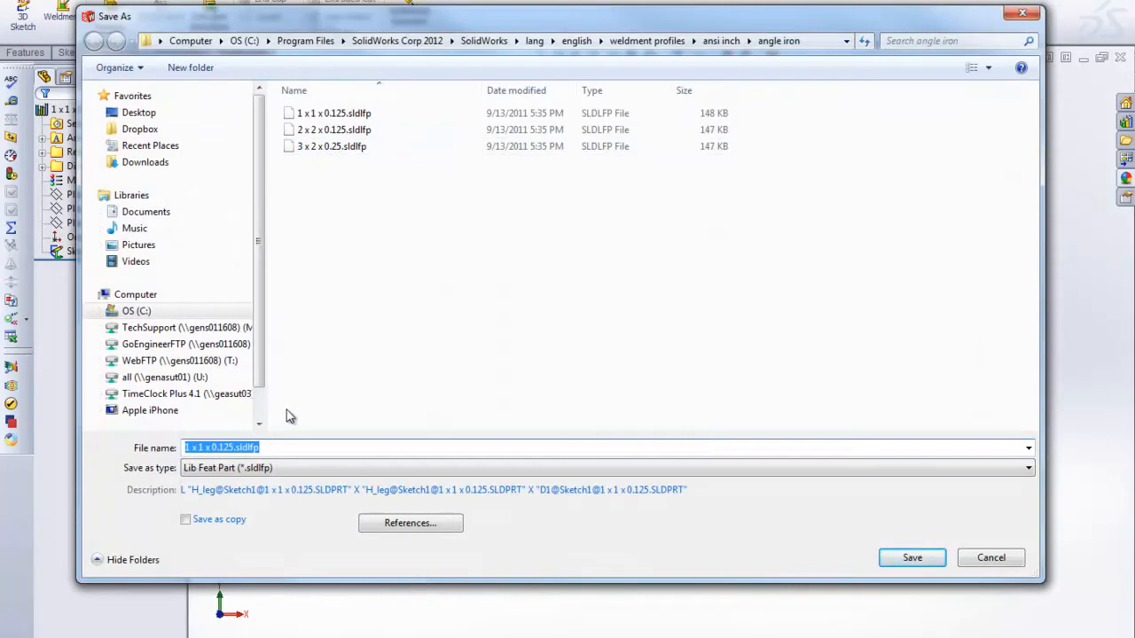
pyautogui.write("Robert's")
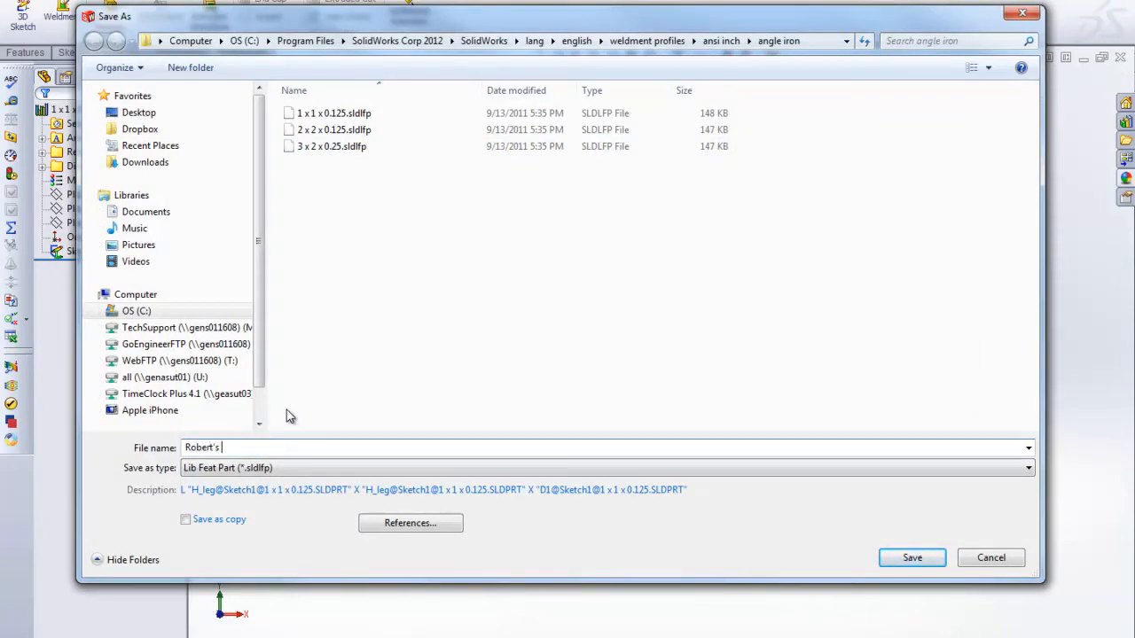
pyautogui.write('Custom')
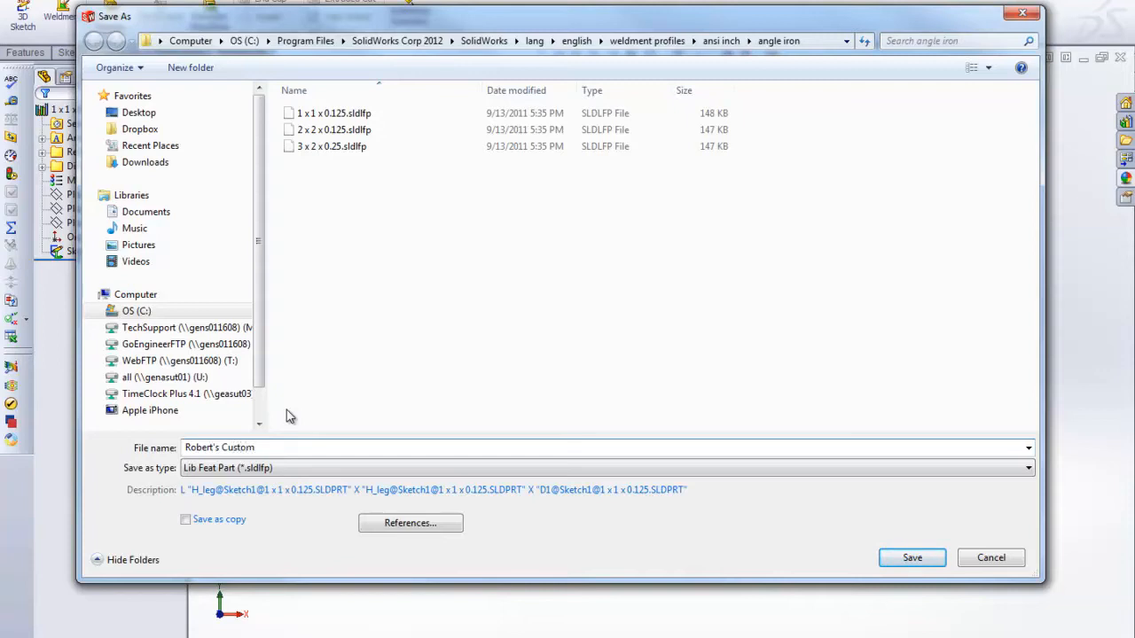
pyautogui.write('Angle')
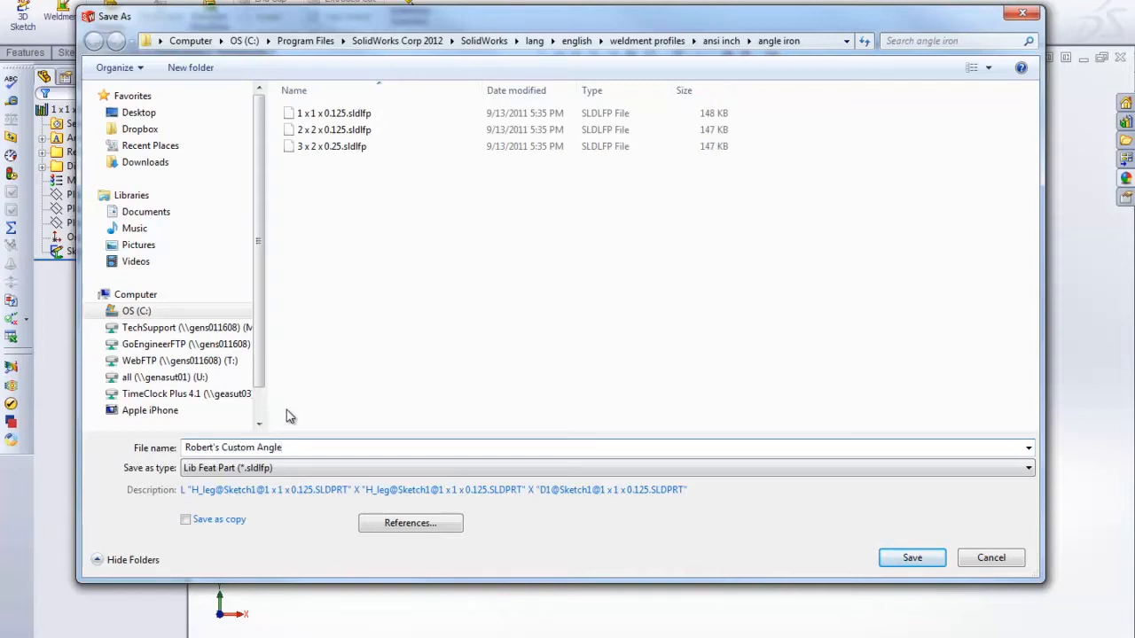
pyautogui.moveTo(486, 174)
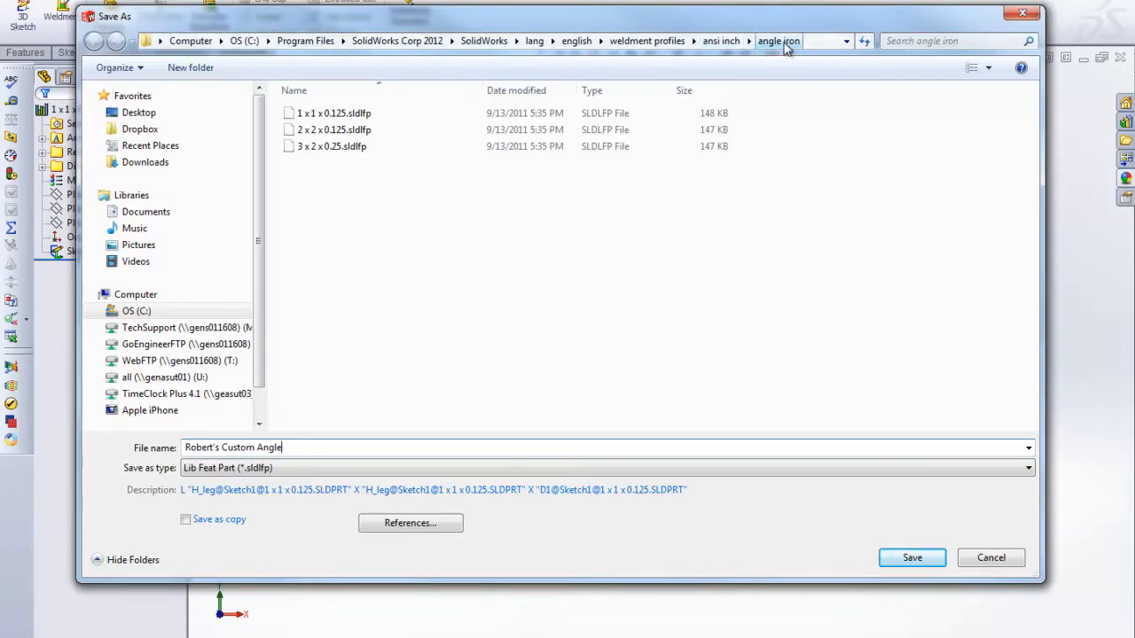
pyautogui.moveTo(333, 129)
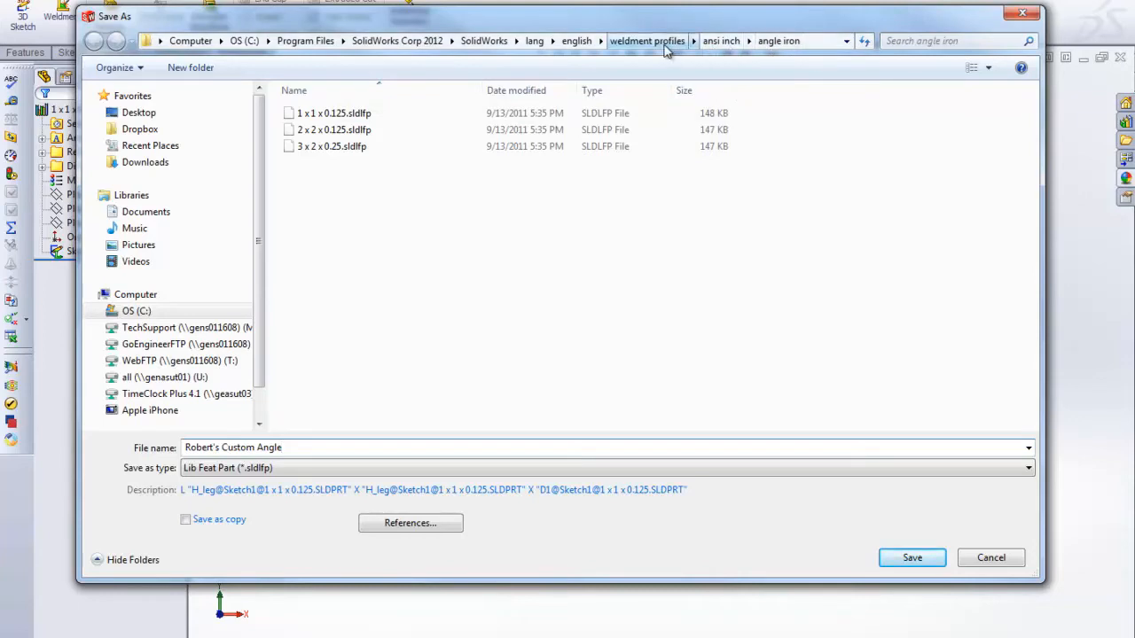
pyautogui.click(647, 41)
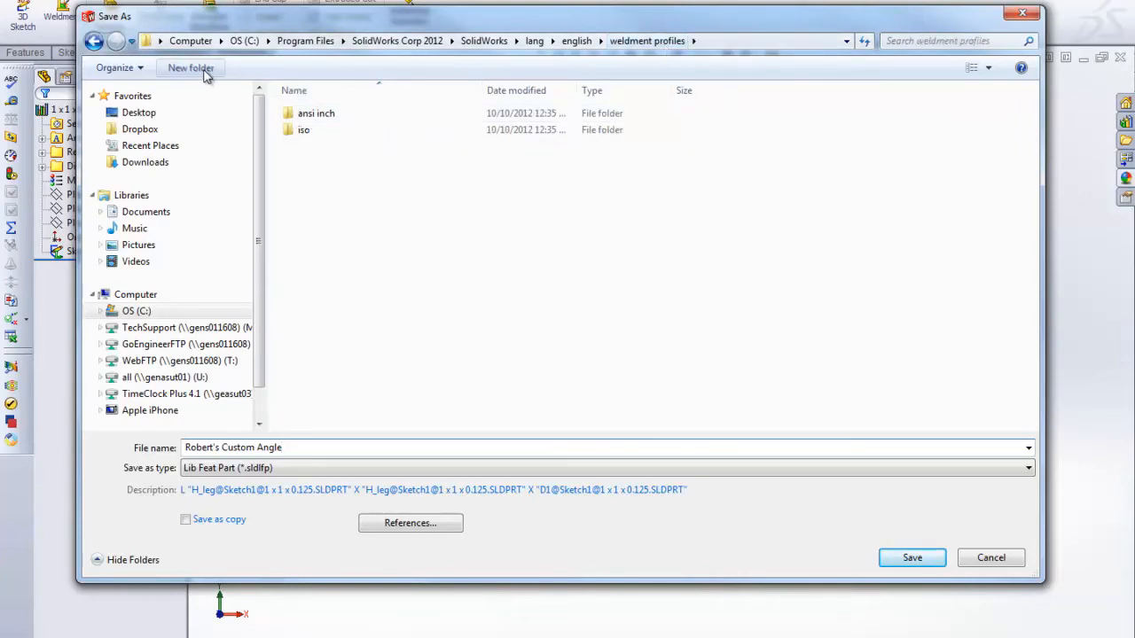
pyautogui.click(191, 67)
pyautogui.write('Custom')
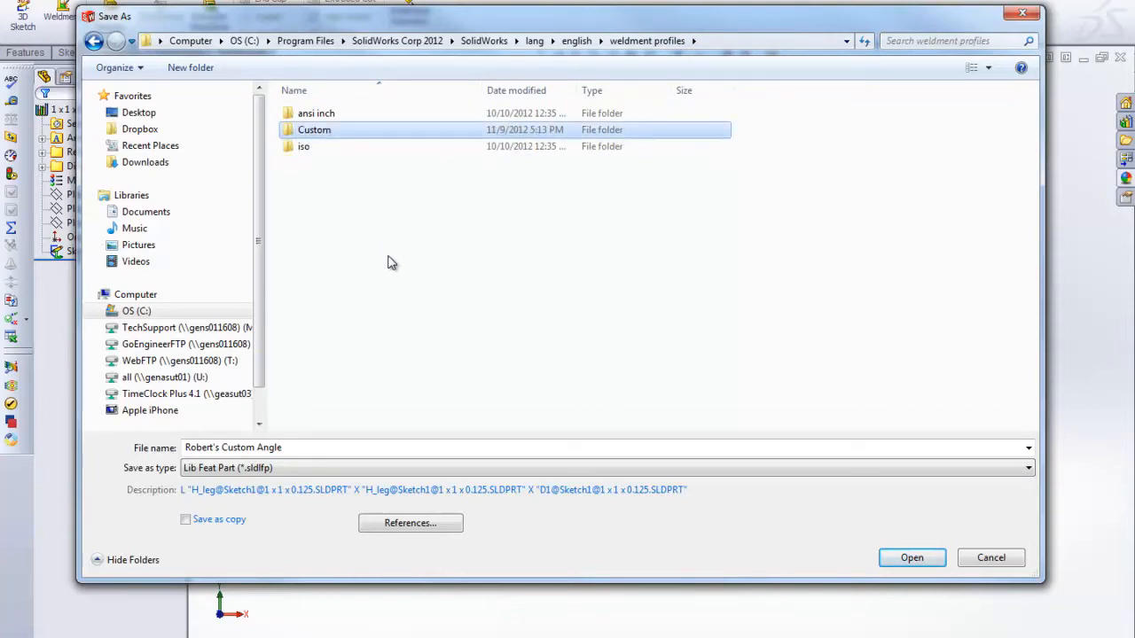
pyautogui.doubleClick(314, 129)
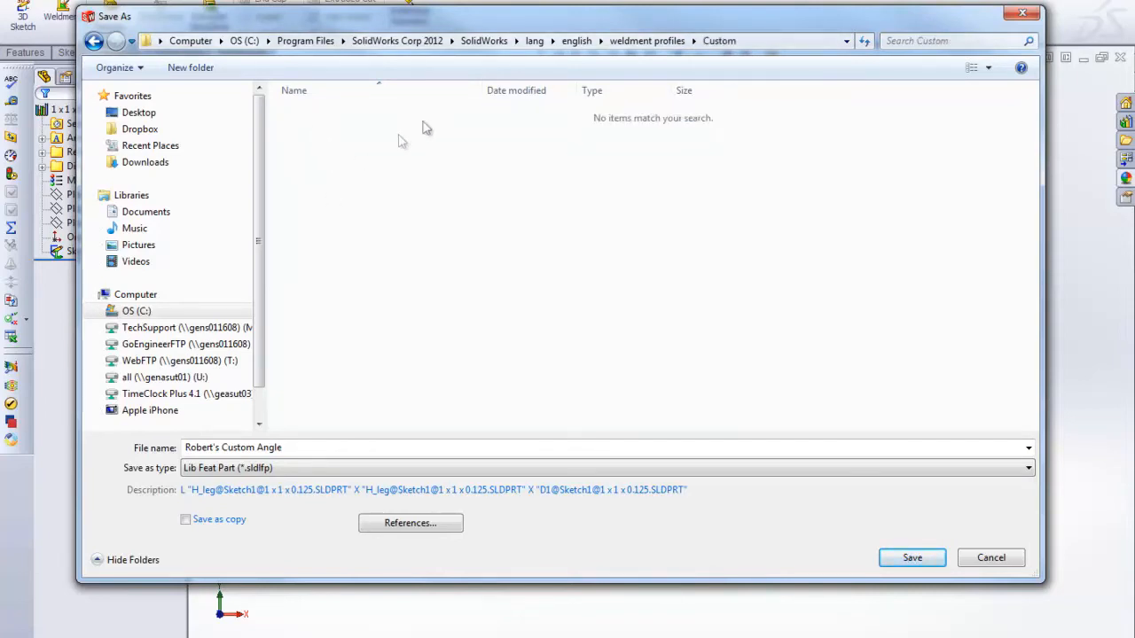
pyautogui.click(191, 68)
pyautogui.write('angle irons')
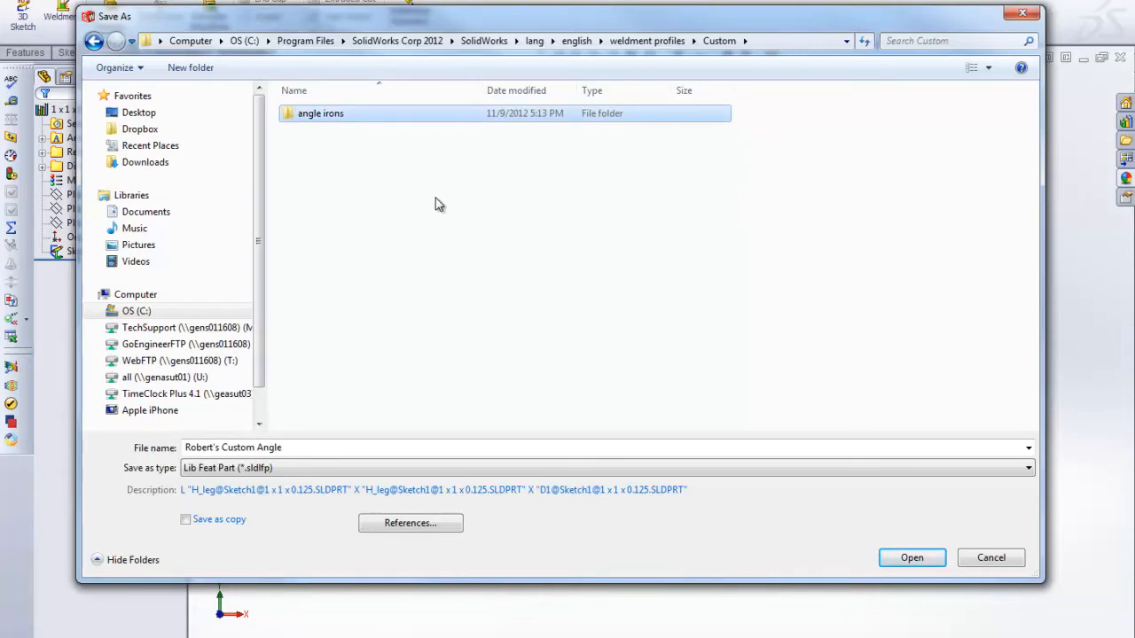
pyautogui.doubleClick(320, 114)
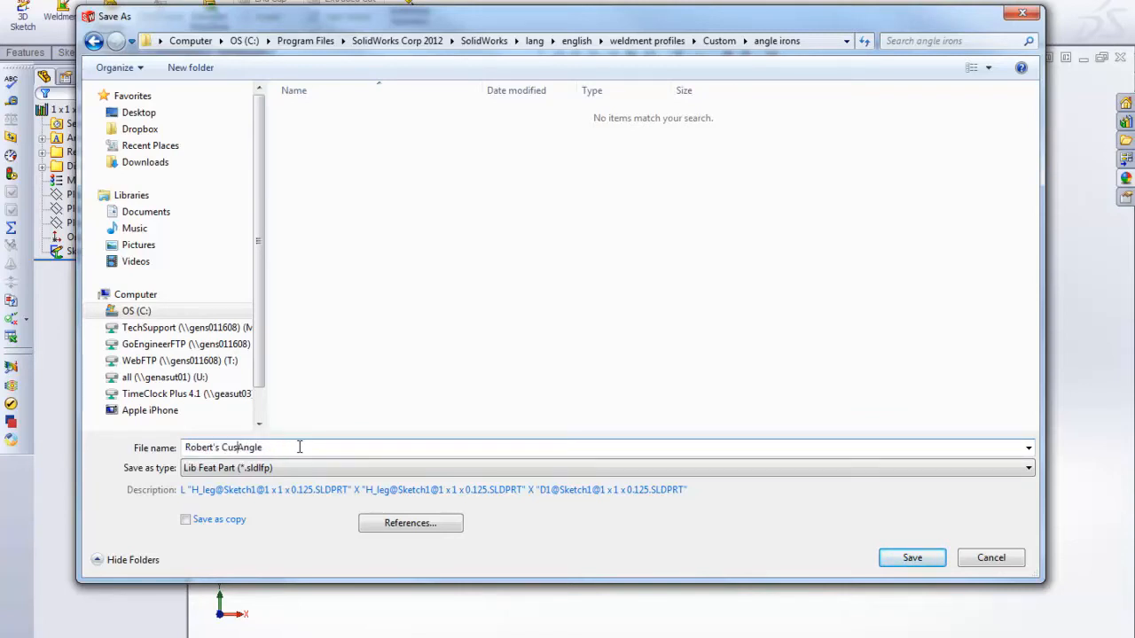
# Save the profile there as .5 x .5 Angle.sldlfp.
pyautogui.write('Angle')
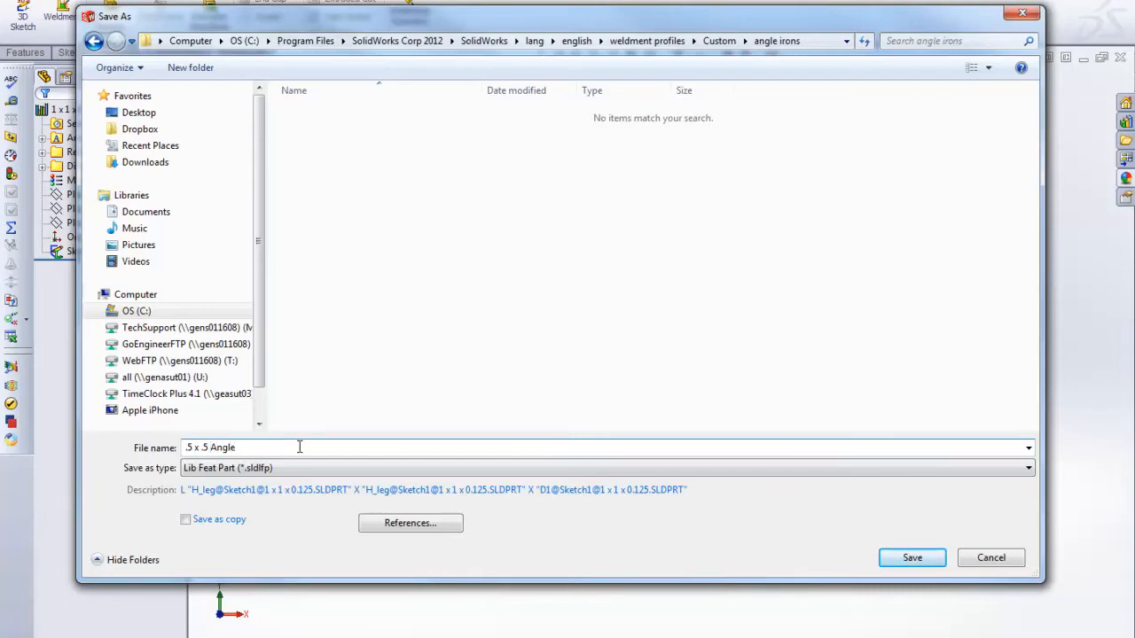
pyautogui.write('.sldlfp')
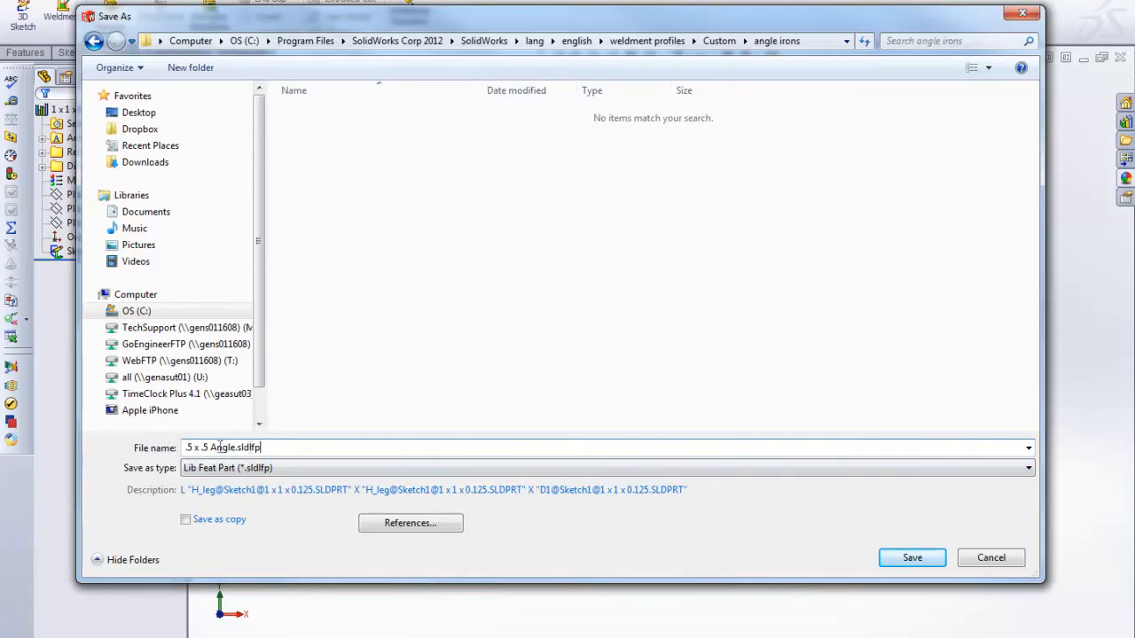
pyautogui.click(911, 556)
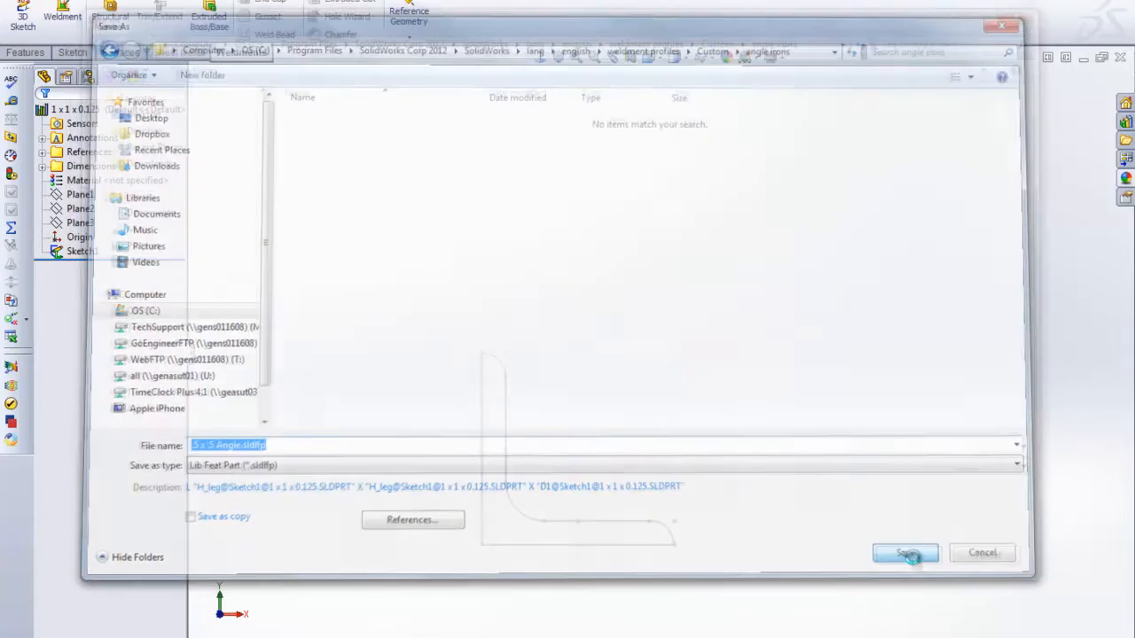
# Start a new part with the rectangle sketch and begin a Structural Member.
pyautogui.click(904, 553)
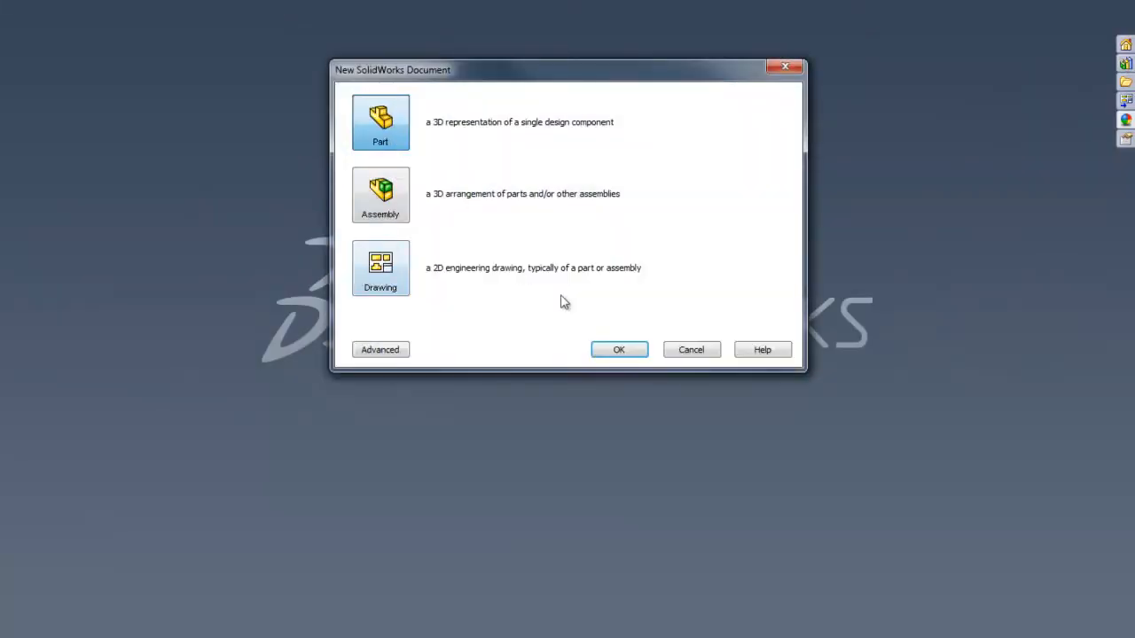
pyautogui.click(619, 350)
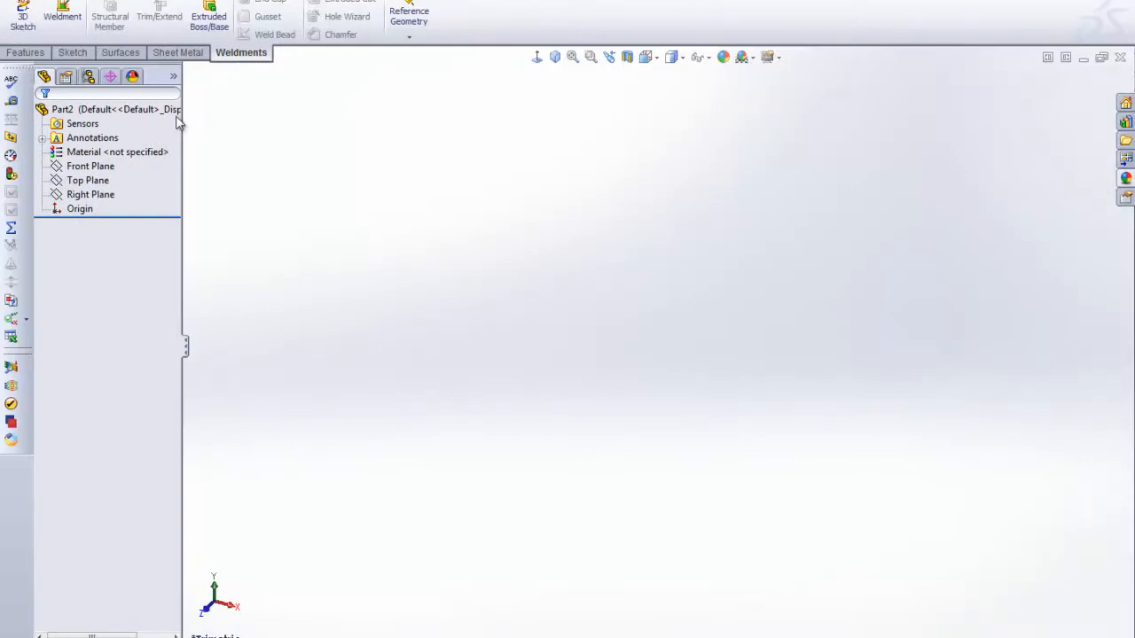
pyautogui.click(24, 14)
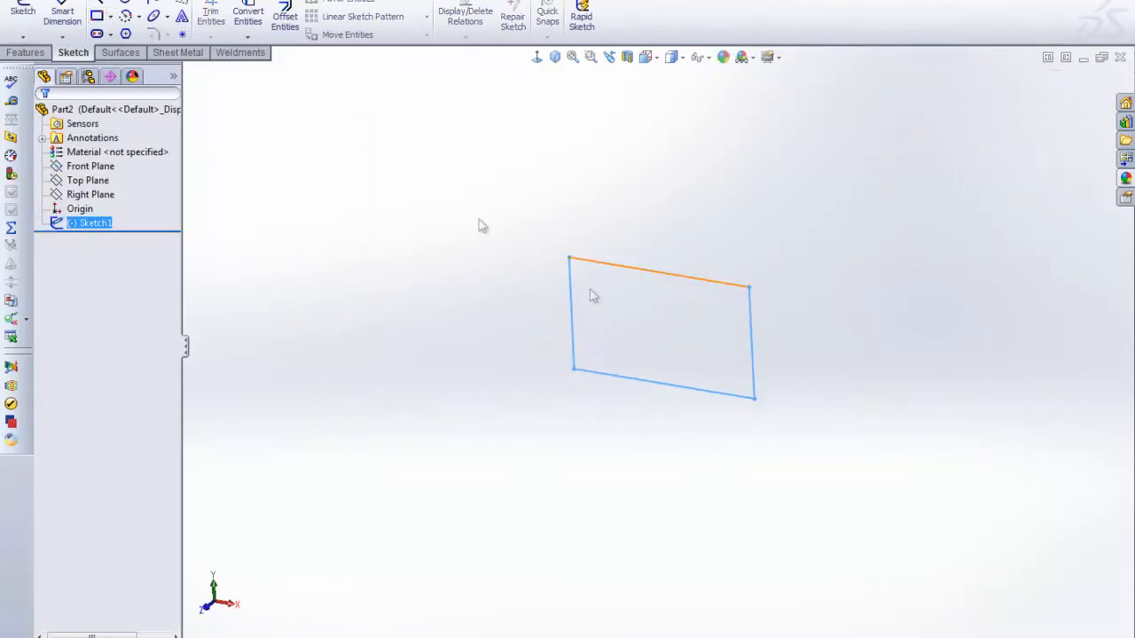
pyautogui.click(241, 53)
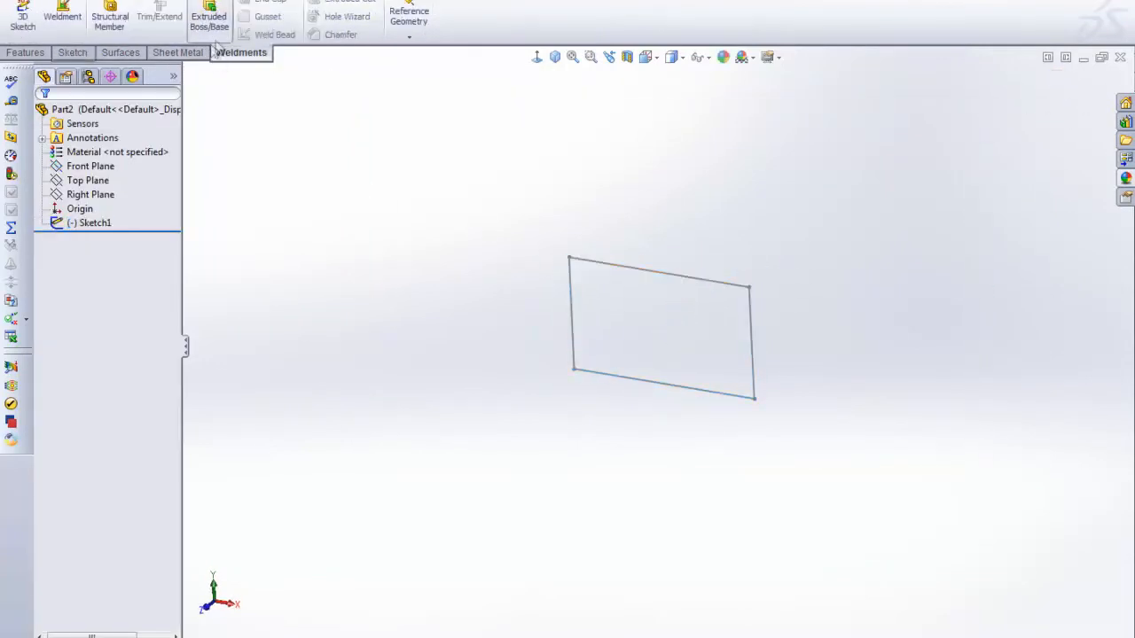
pyautogui.click(110, 16)
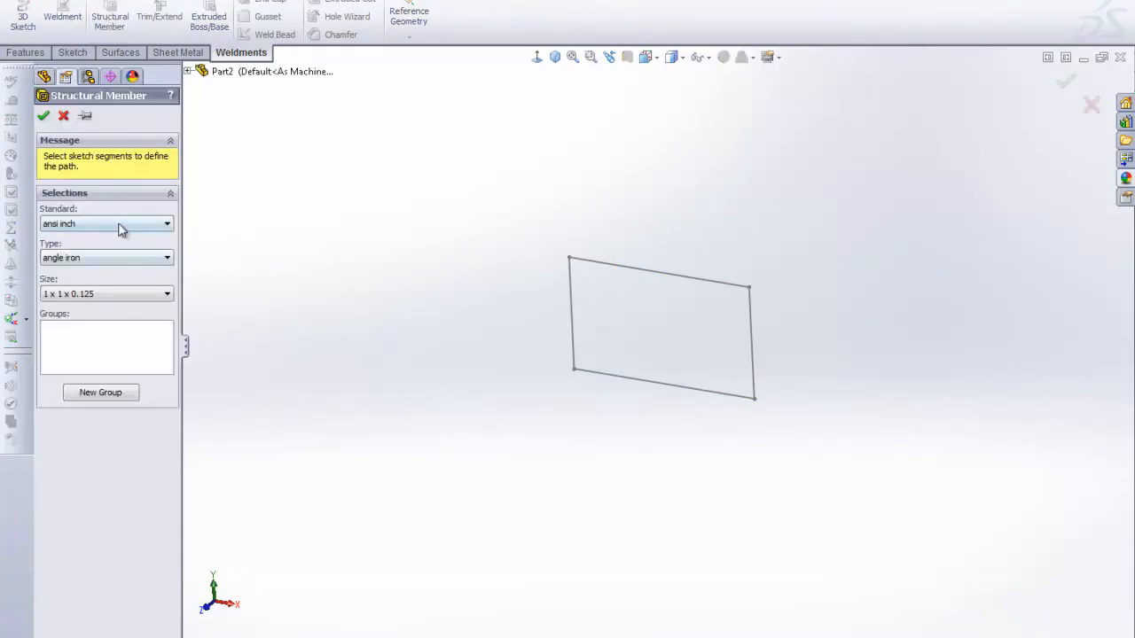
# Frame all four rectangle lines with the Custom angle irons .5 x .5 Angle member.
pyautogui.click(166, 223)
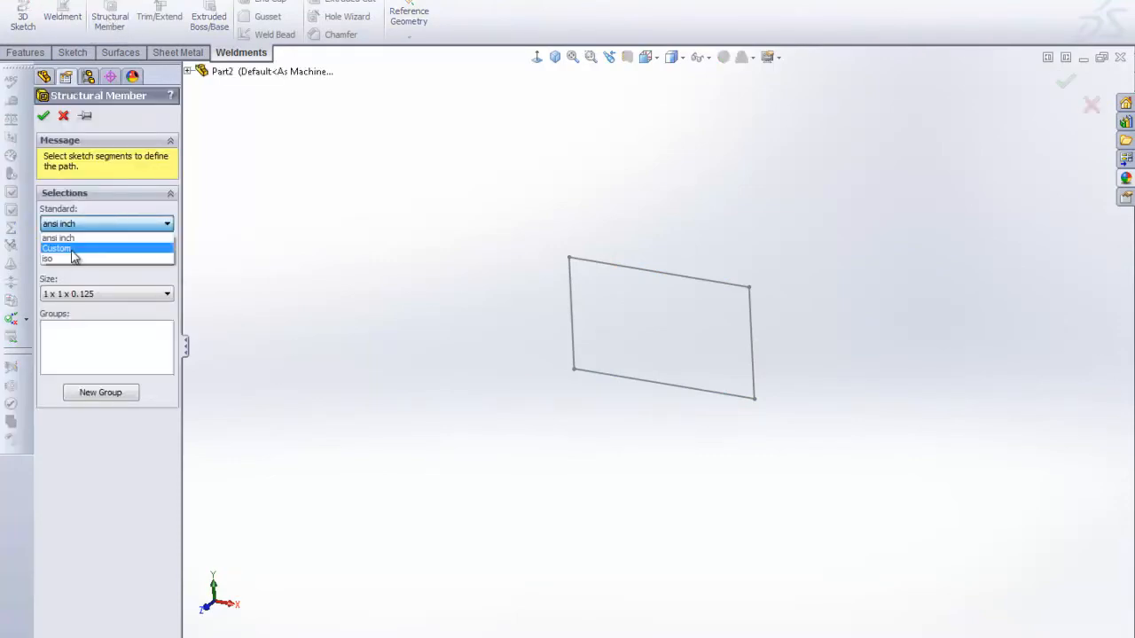
pyautogui.click(56, 249)
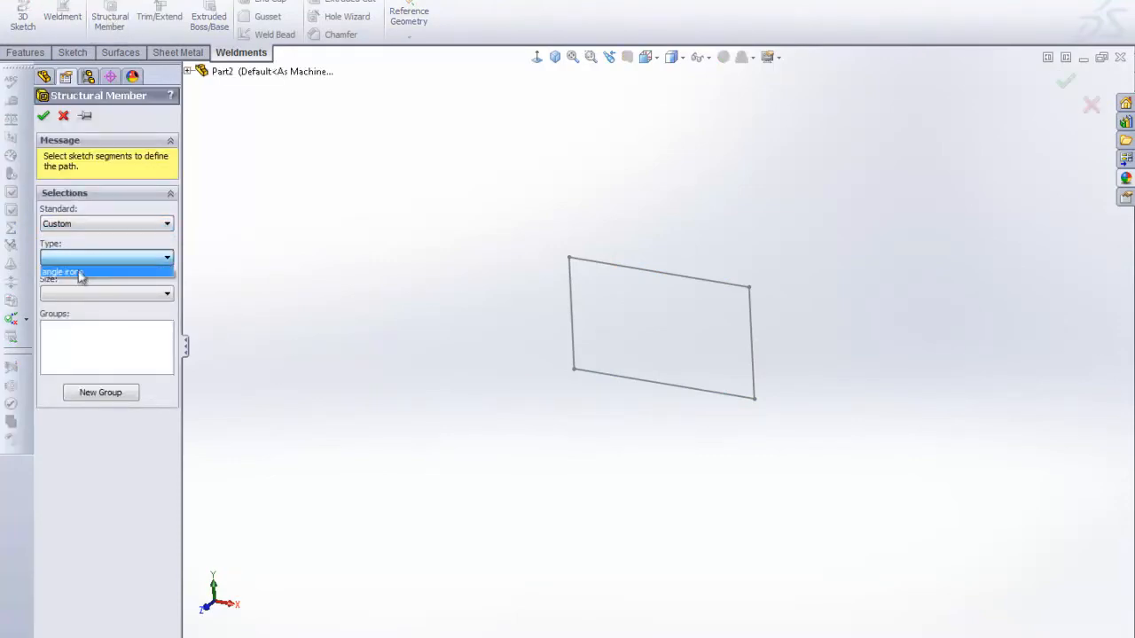
pyautogui.click(62, 271)
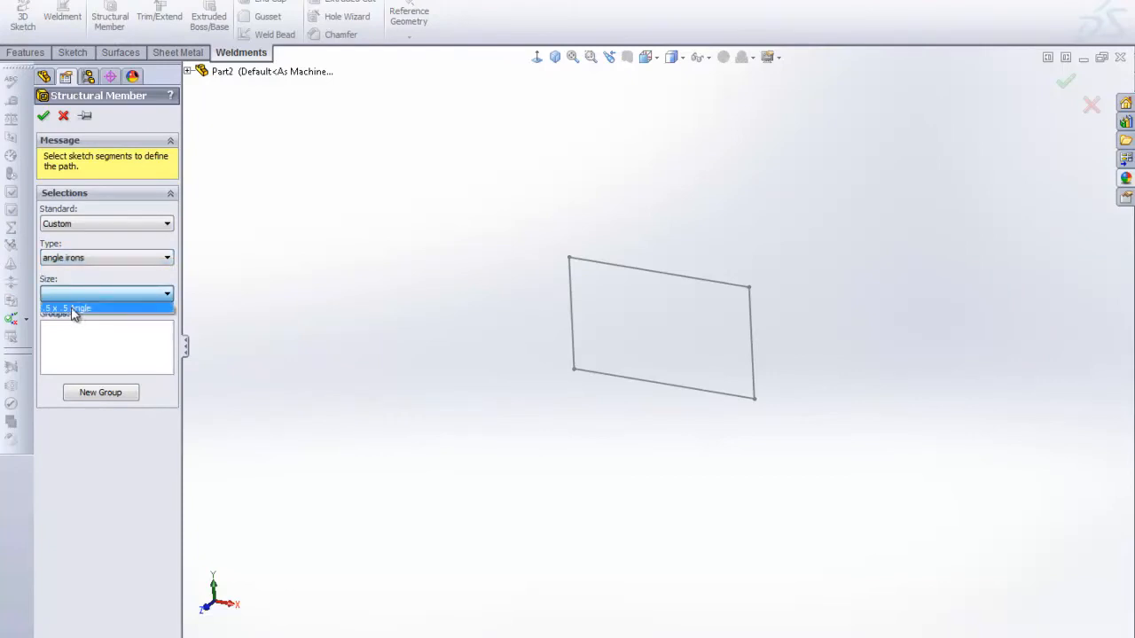
pyautogui.click(74, 308)
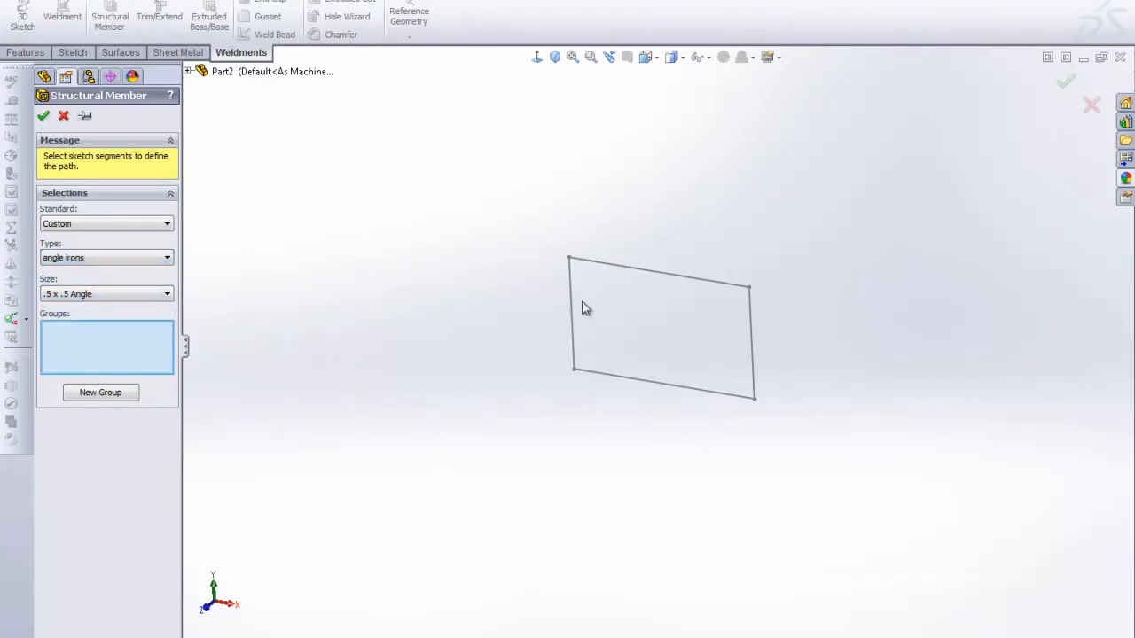
pyautogui.click(585, 266)
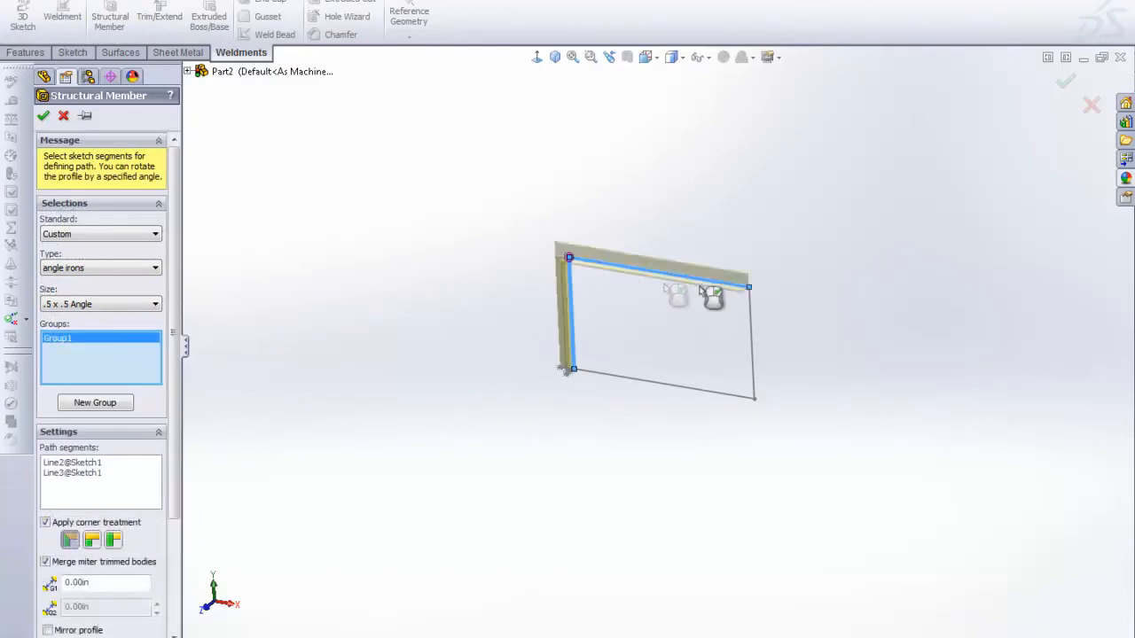
pyautogui.click(660, 370)
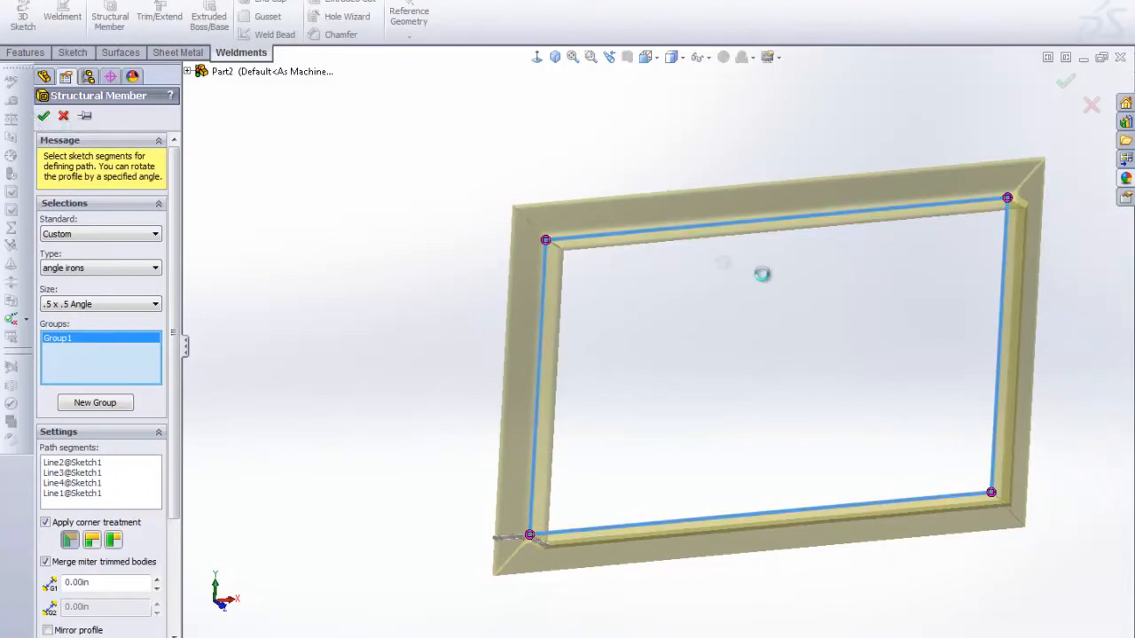
pyautogui.click(42, 116)
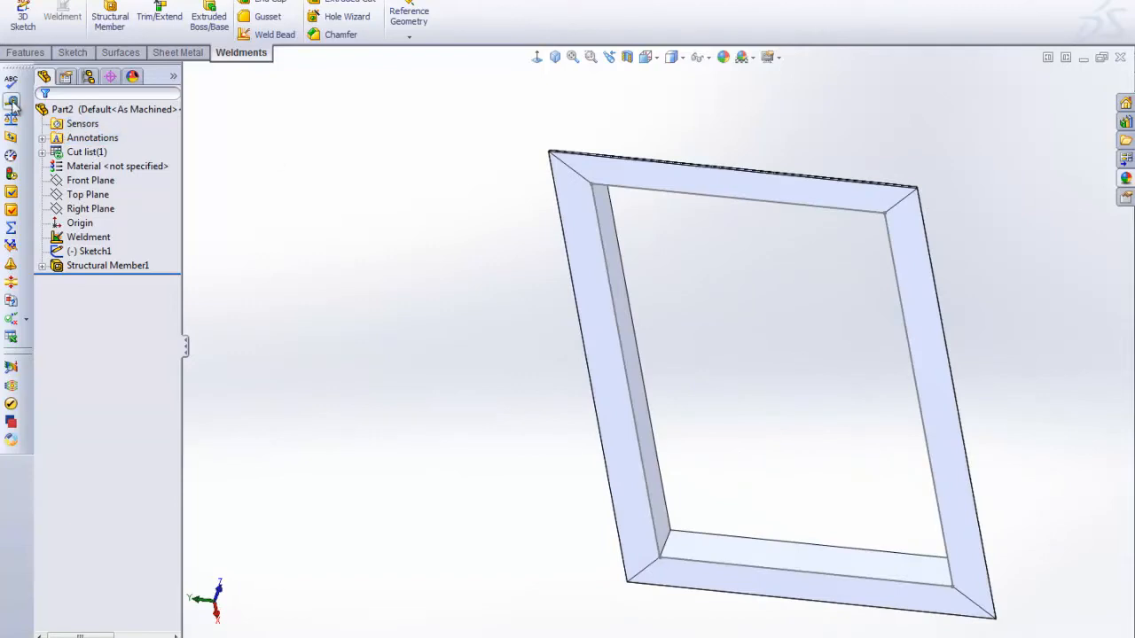
# Measure an edge of the angle frame, then close the part without saving.
pyautogui.click(11, 102)
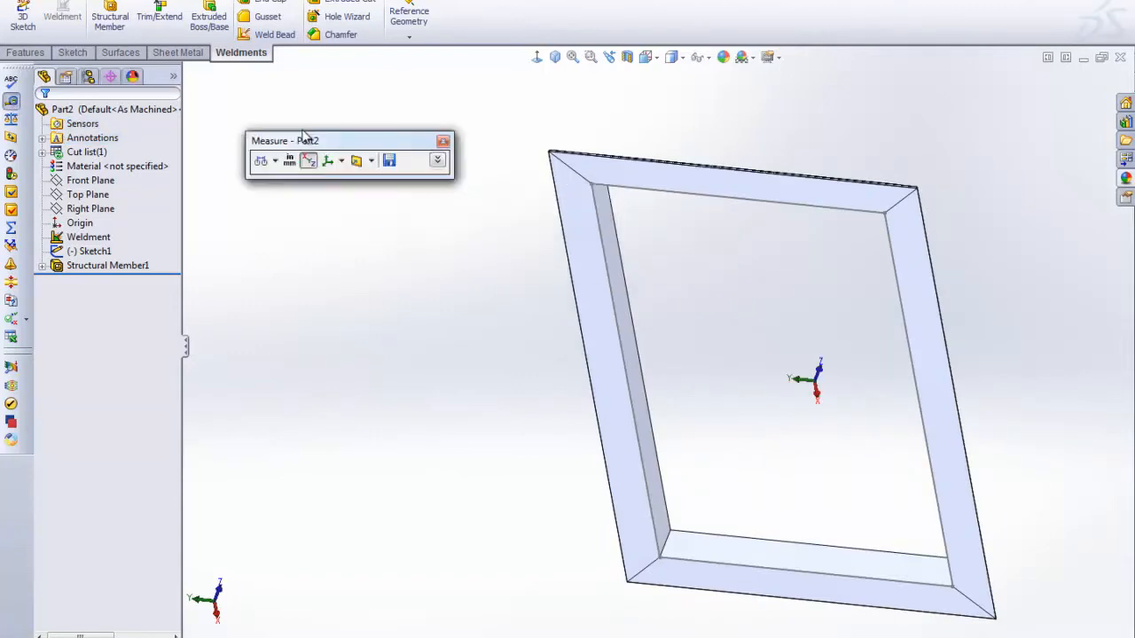
pyautogui.click(612, 257)
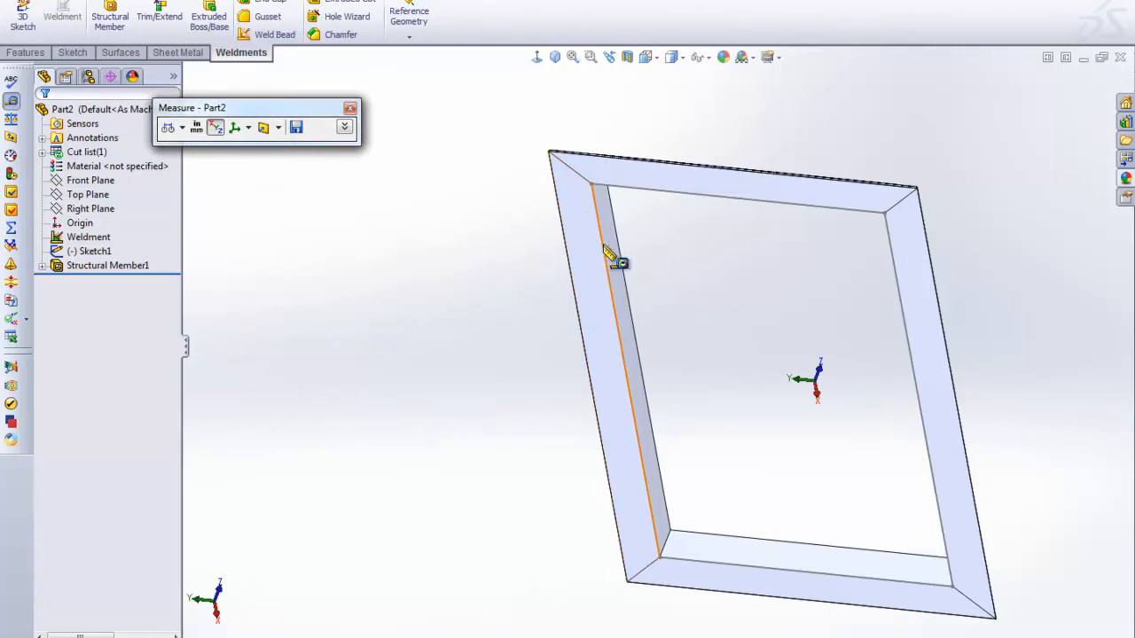
pyautogui.click(611, 262)
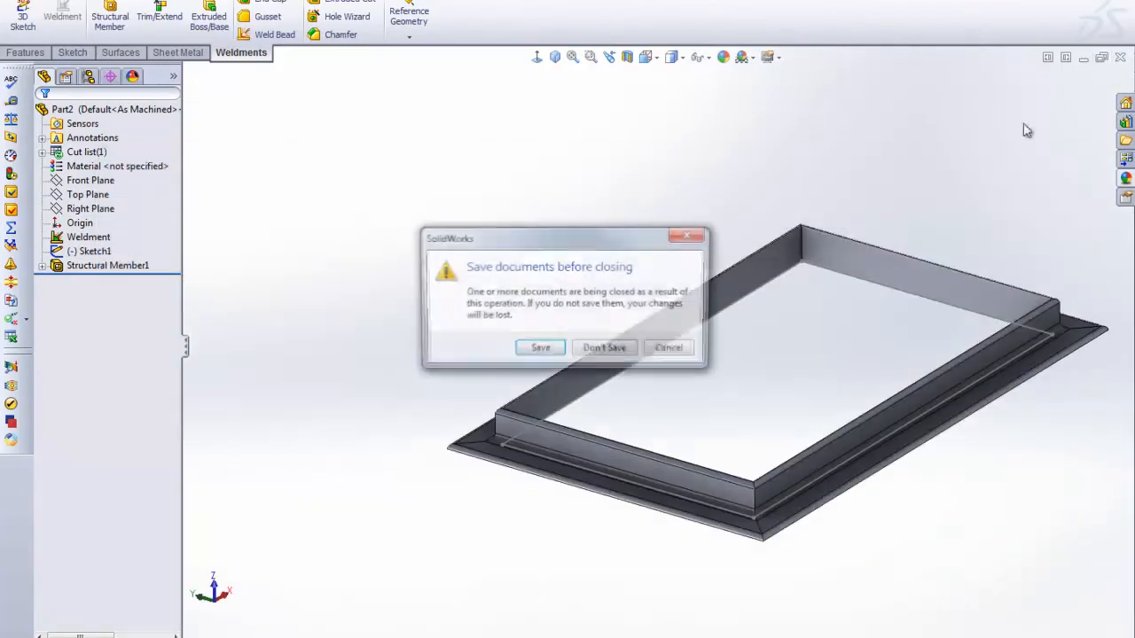
pyautogui.click(603, 347)
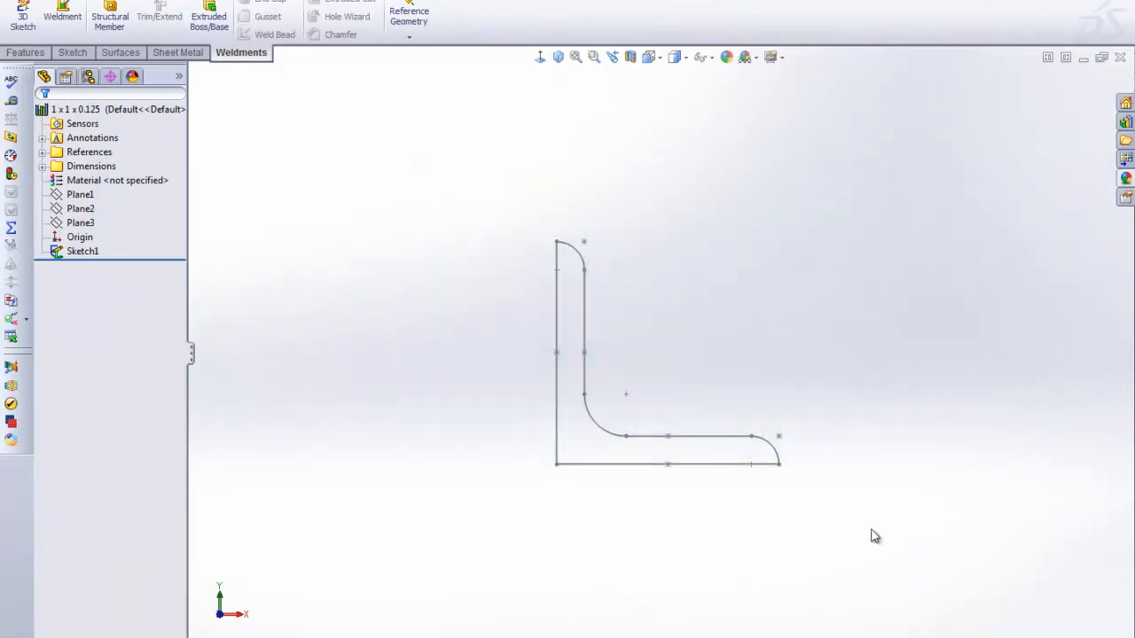
# Edit Sketch1 and replace the L geometry with nested rectangles trimmed into a stepped channel outline.
pyautogui.click(82, 252)
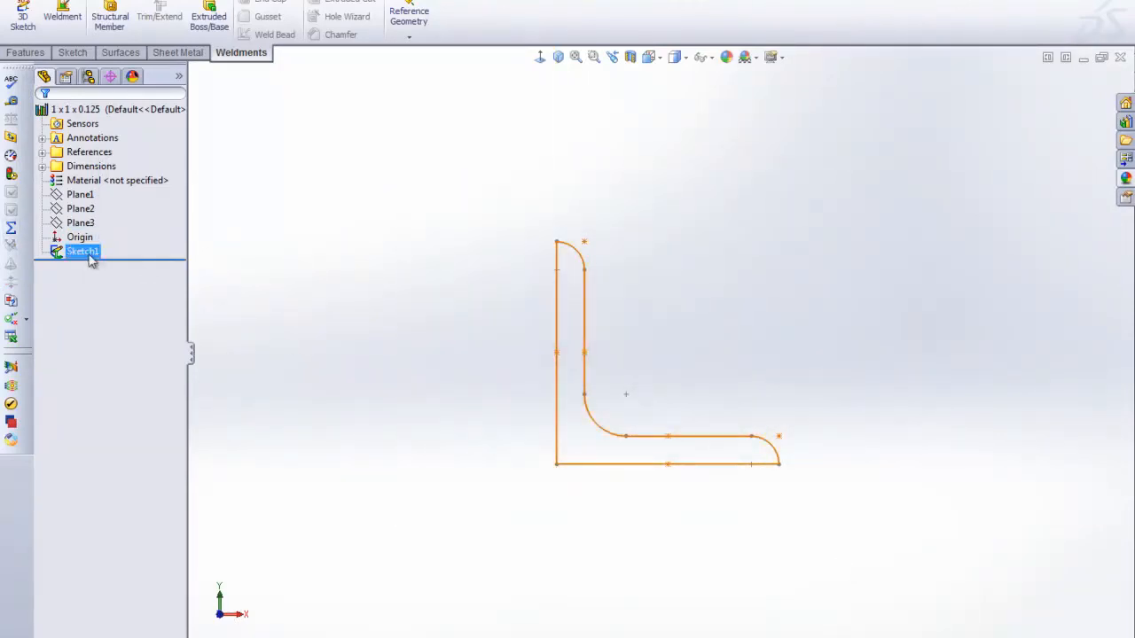
pyautogui.doubleClick(81, 252)
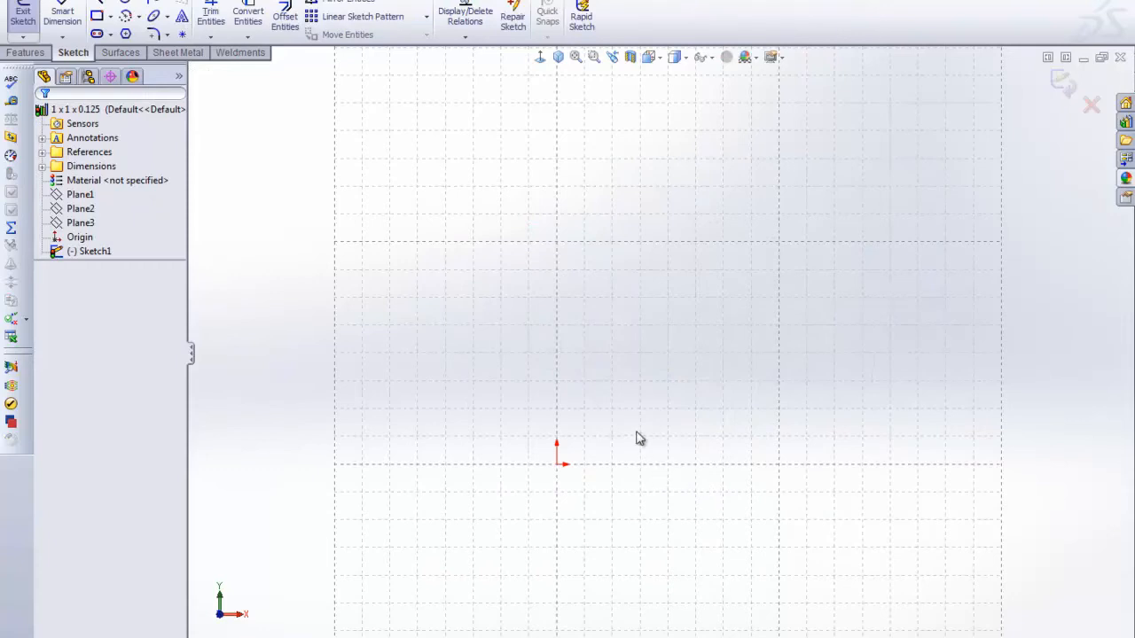
pyautogui.moveTo(192, 64)
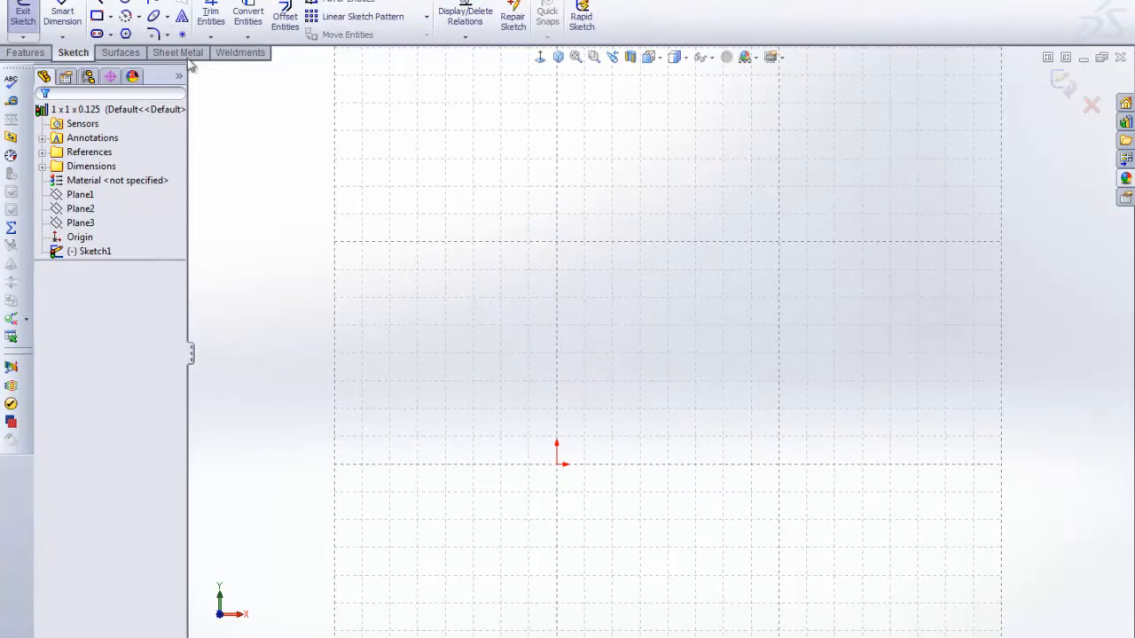
pyautogui.click(95, 16)
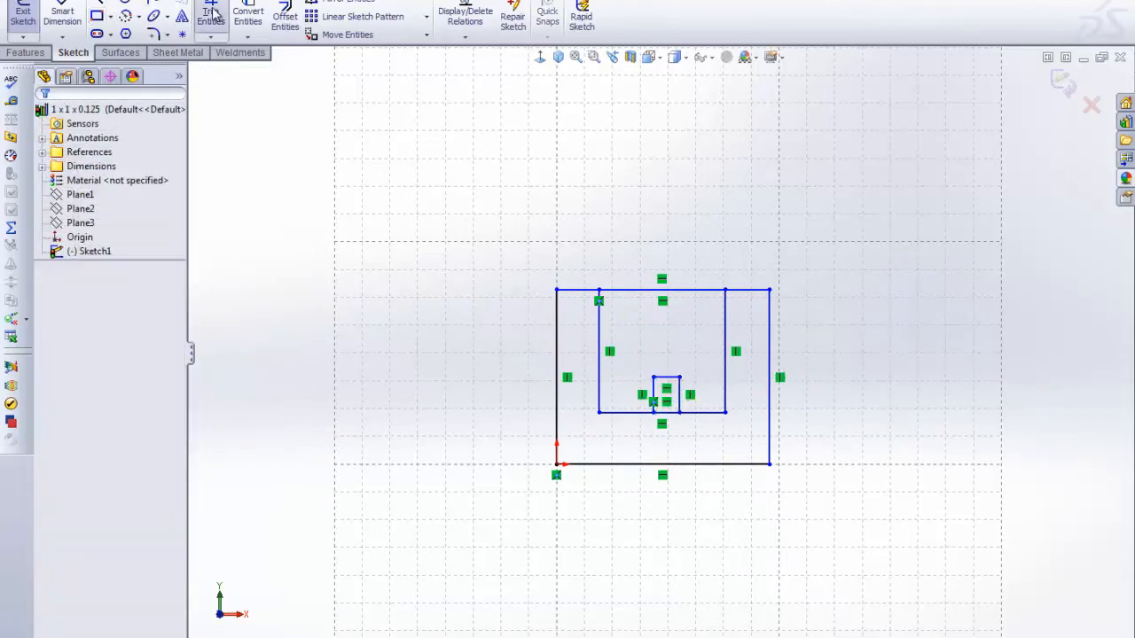
pyautogui.click(211, 16)
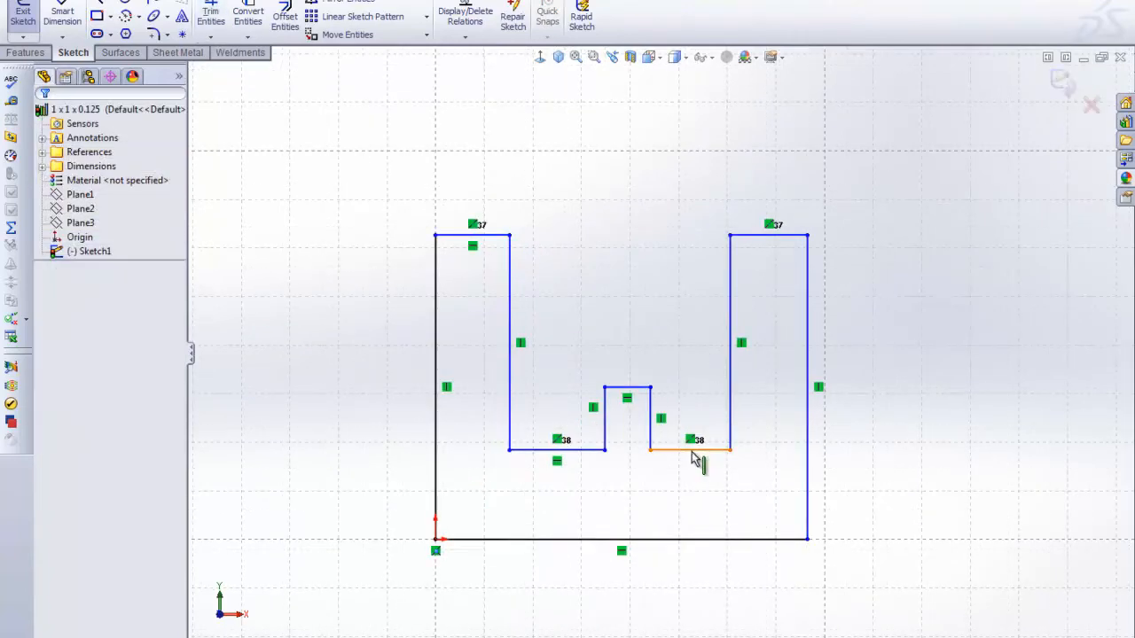
pyautogui.click(690, 451)
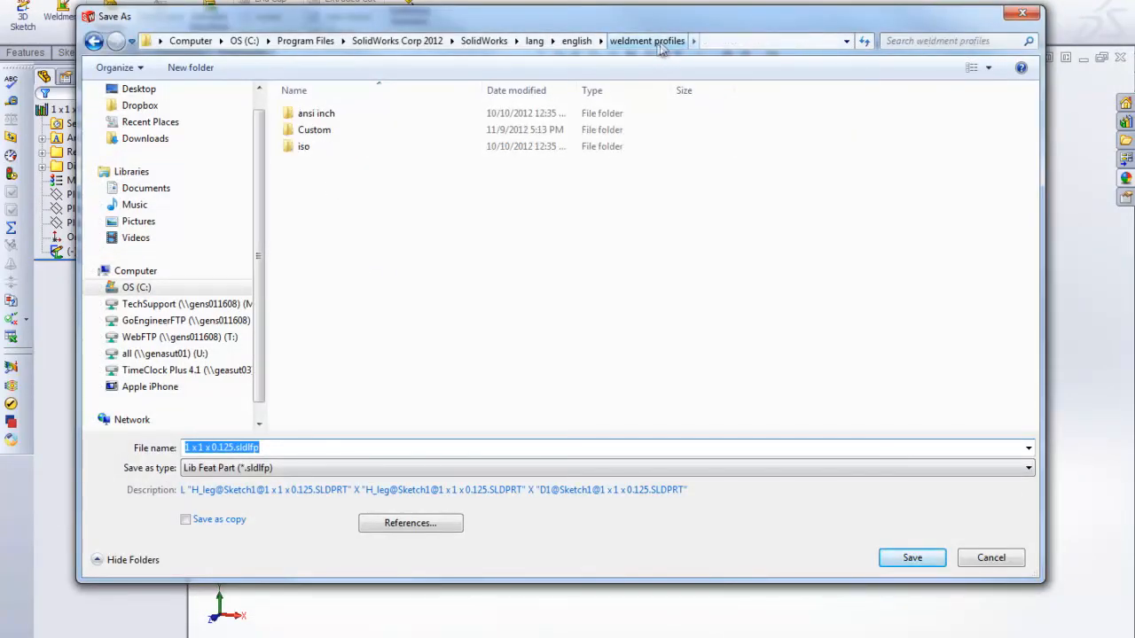
# Save the stepped profile as 'Robert's random' in a new 'random' folder under Custom.
pyautogui.doubleClick(314, 130)
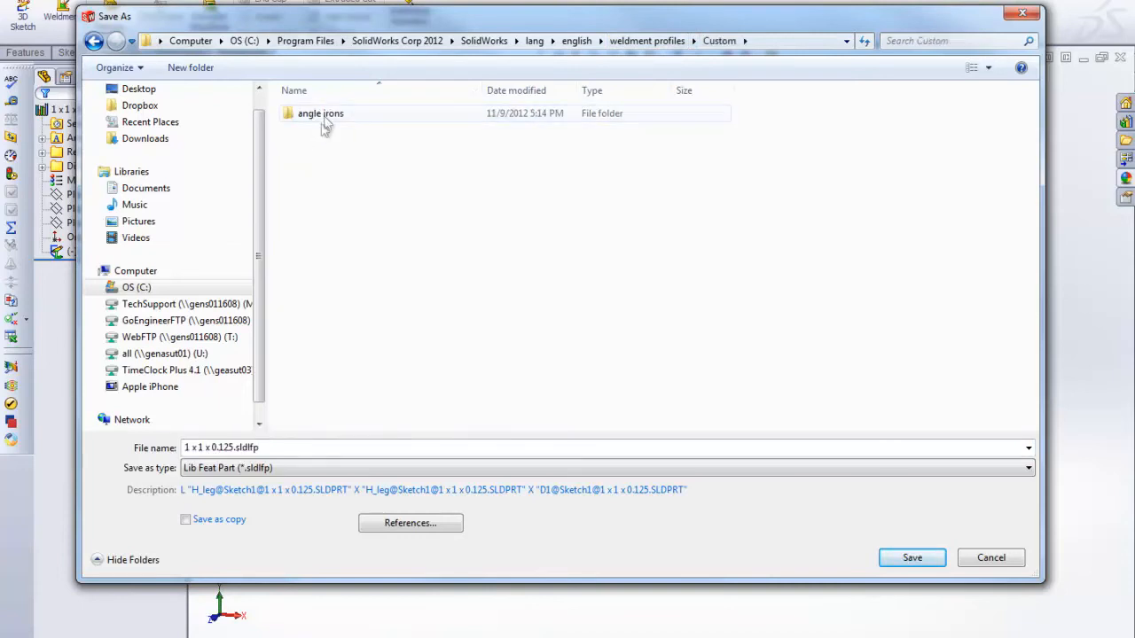
pyautogui.write('random')
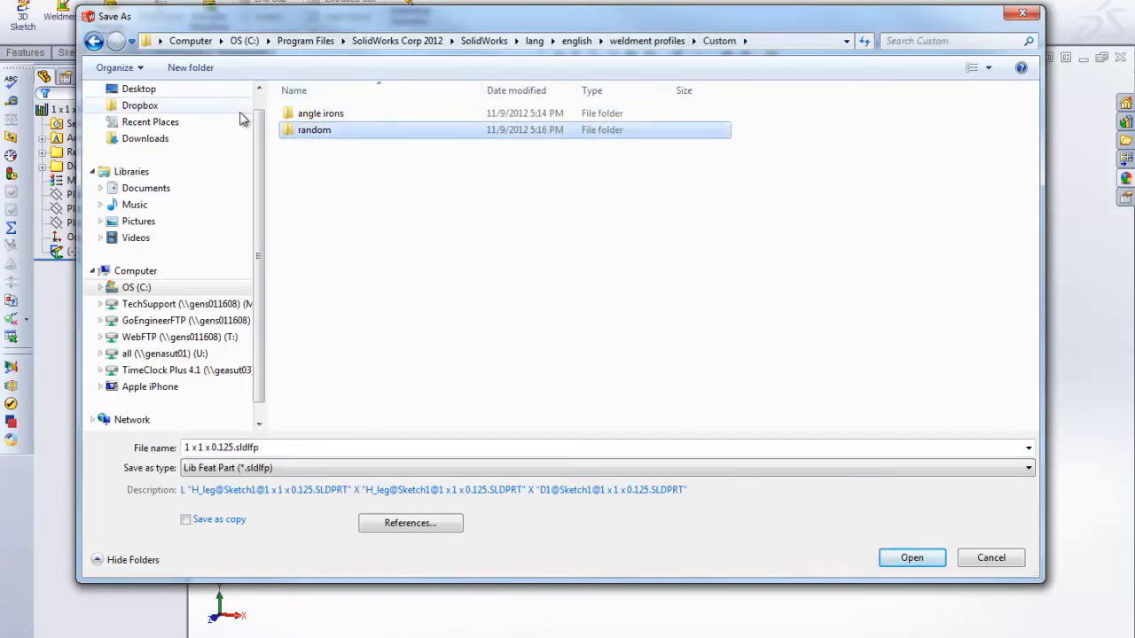
pyautogui.doubleClick(315, 130)
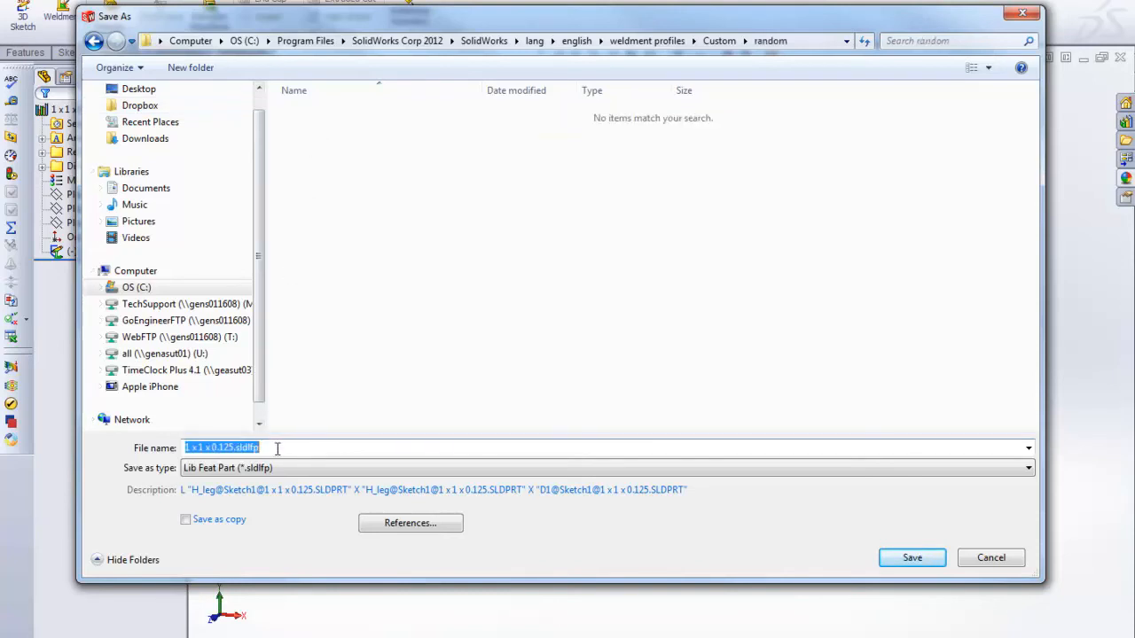
pyautogui.write("Robert's random profile")
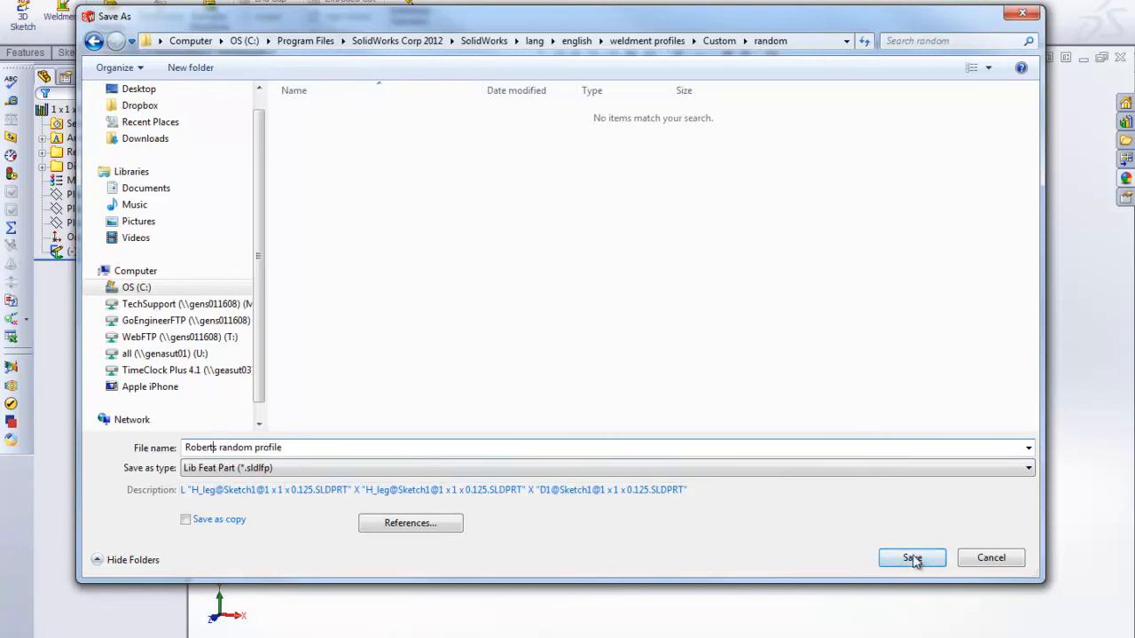
pyautogui.click(911, 557)
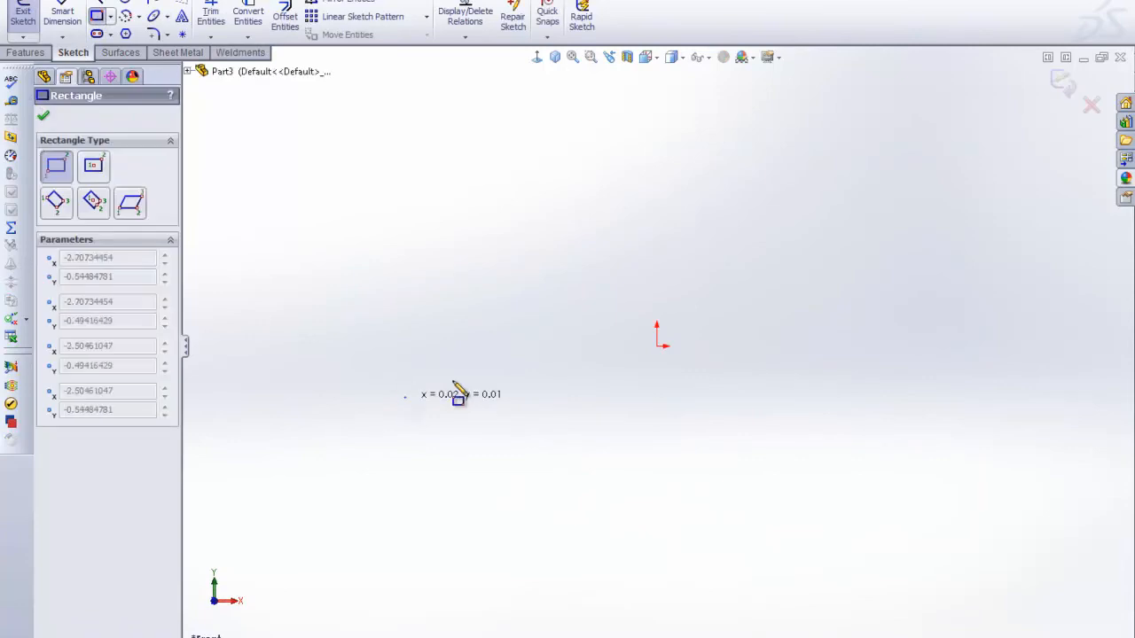
# Frame the rectangle sketch with a structural member using the Custom / random stepped profile.
pyautogui.click(43, 116)
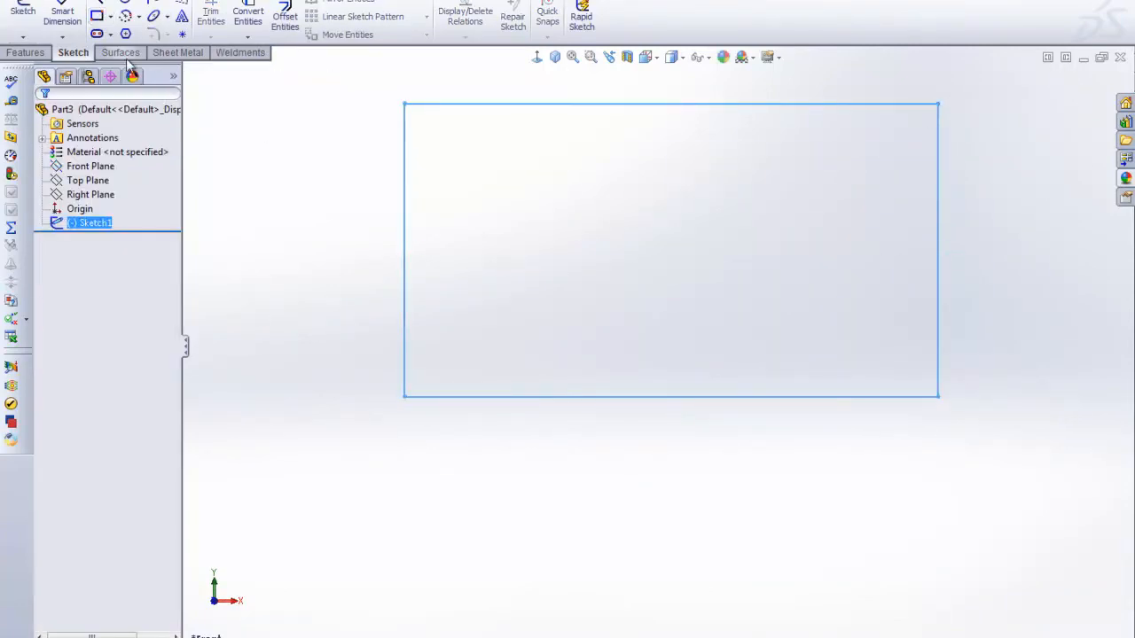
pyautogui.click(241, 53)
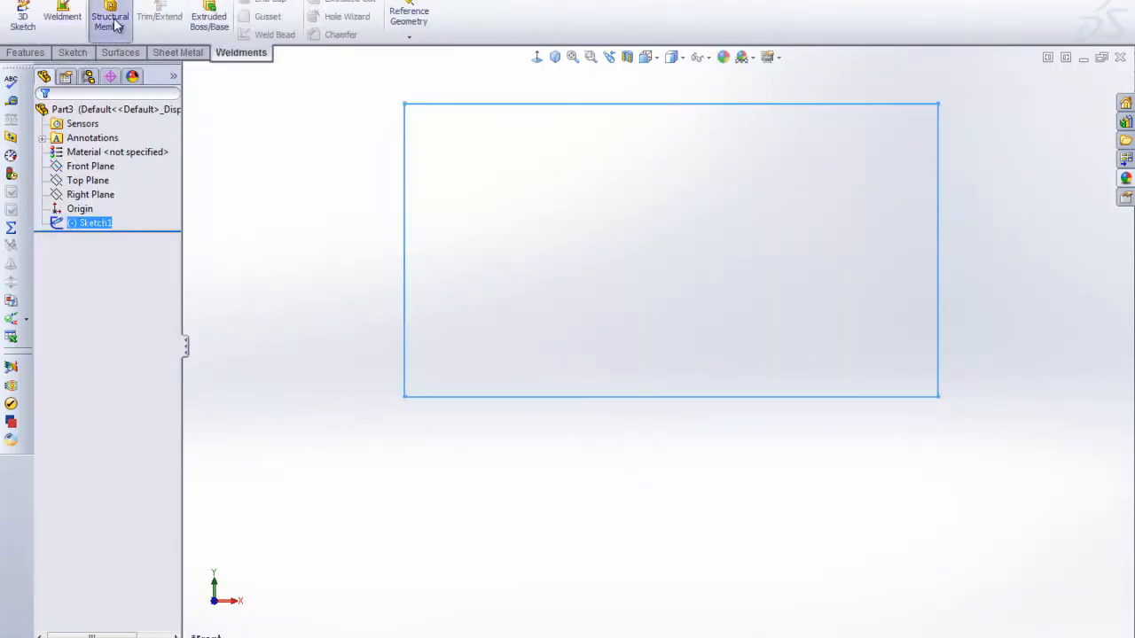
pyautogui.click(109, 16)
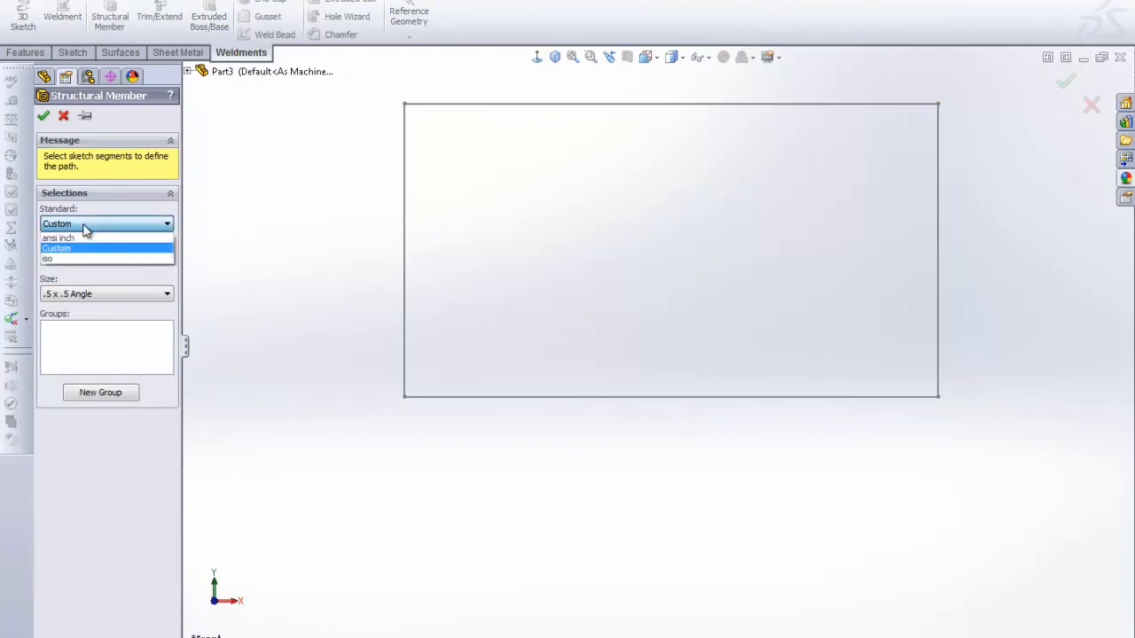
pyautogui.click(56, 248)
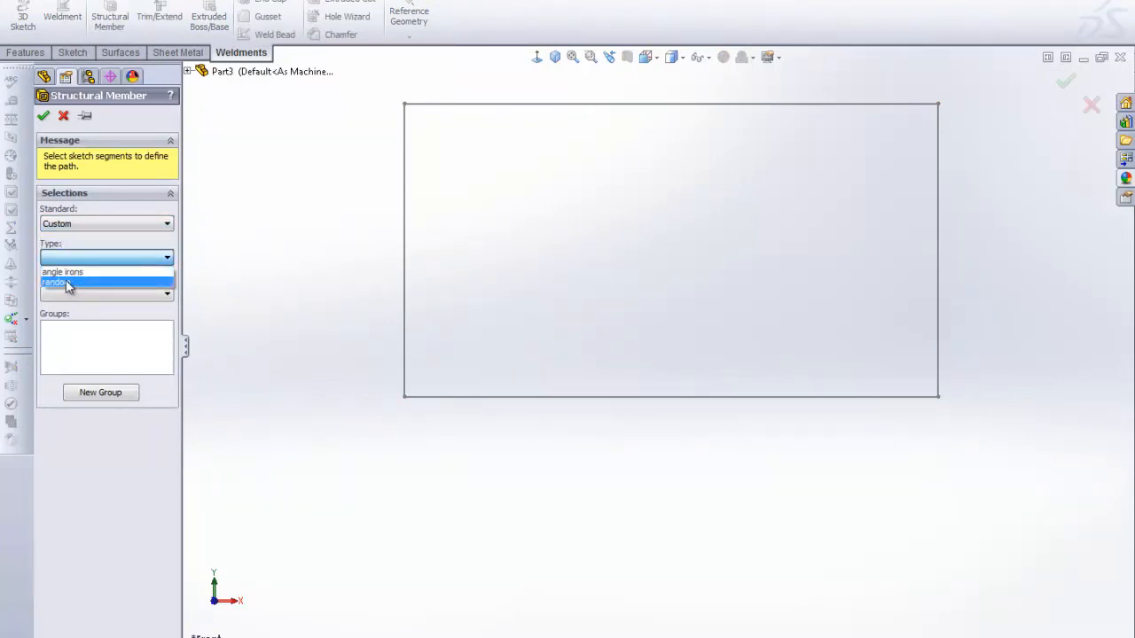
pyautogui.click(62, 283)
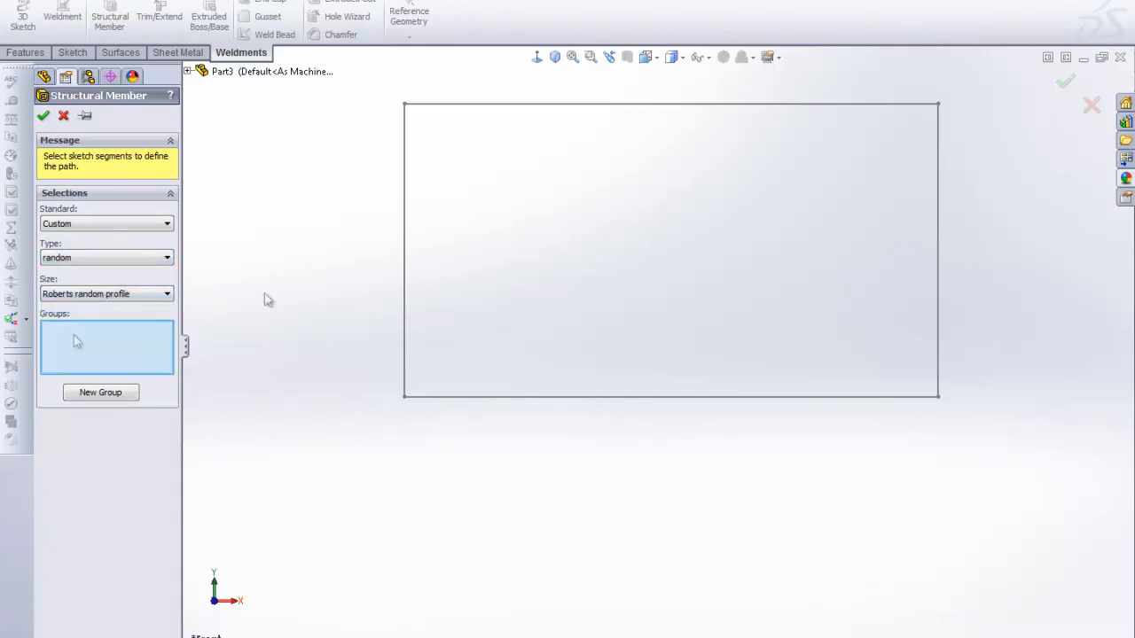
pyautogui.click(405, 249)
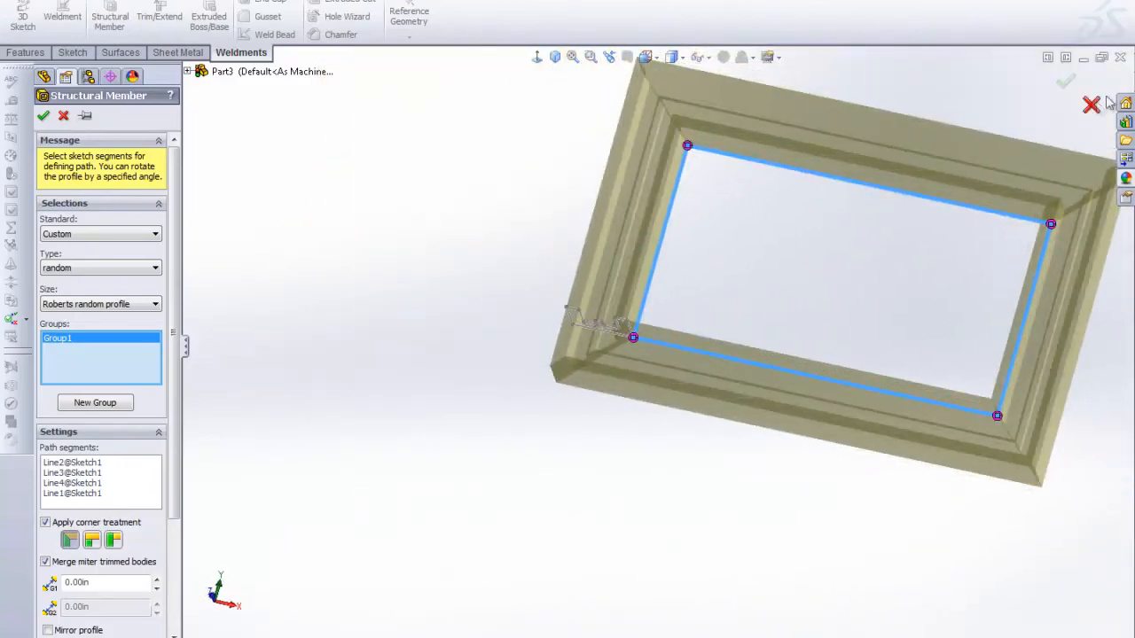
pyautogui.click(42, 115)
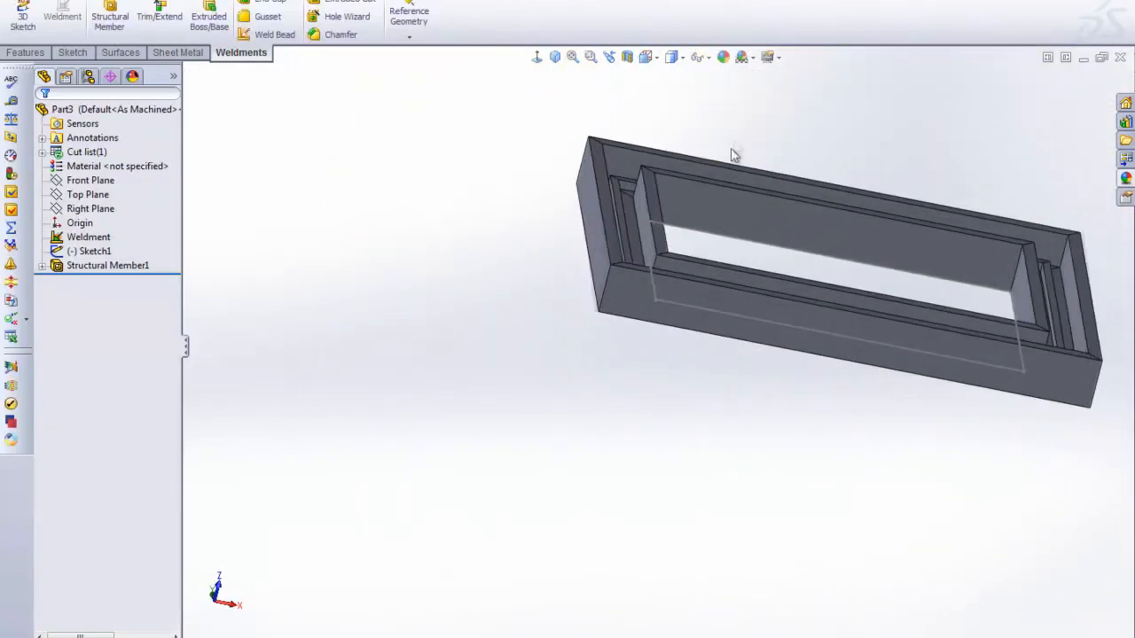